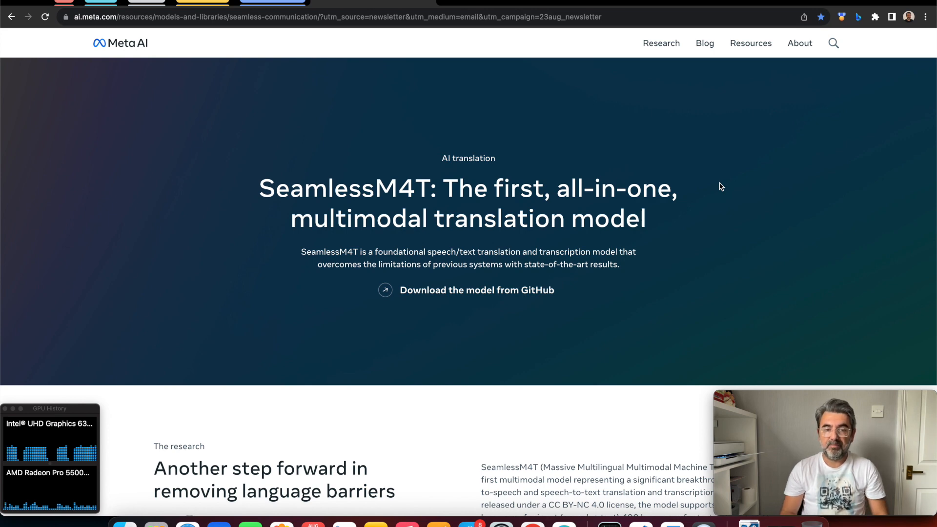
pyautogui.moveTo(734, 163)
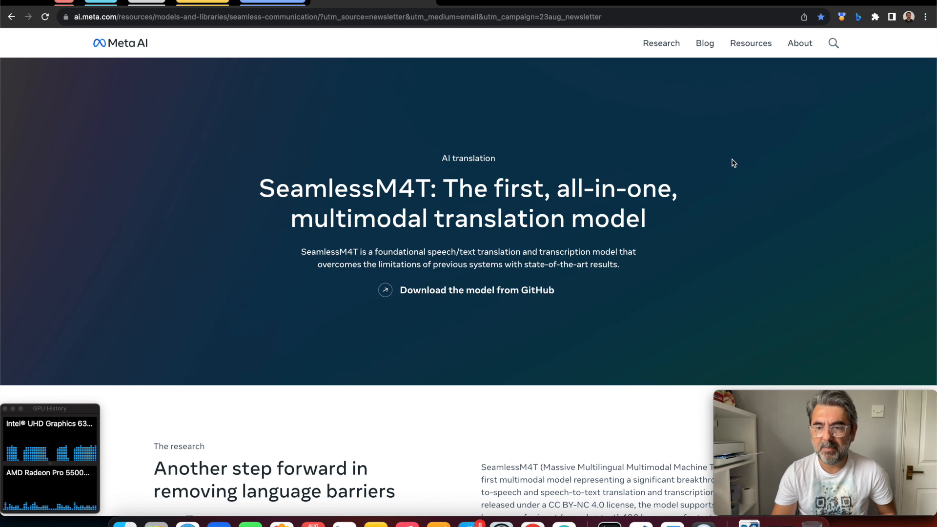
pyautogui.moveTo(855, 189)
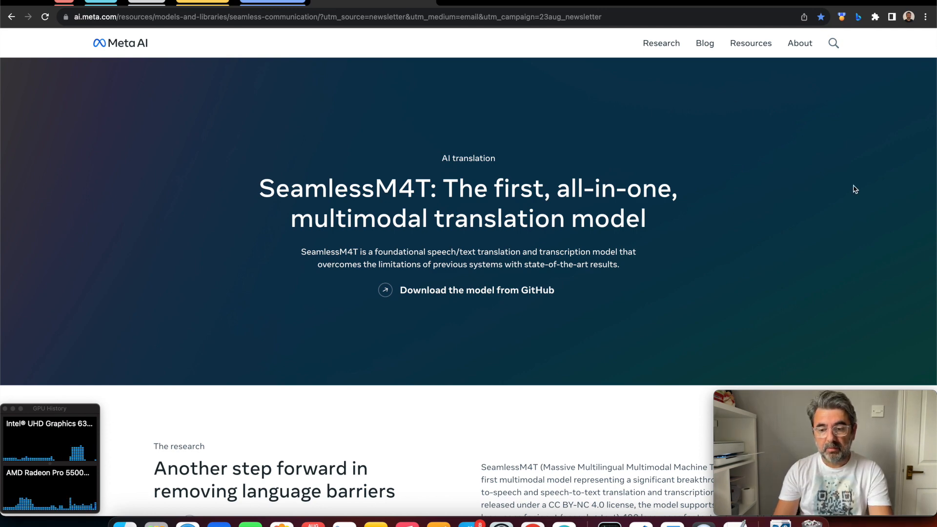
pyautogui.moveTo(753, 213)
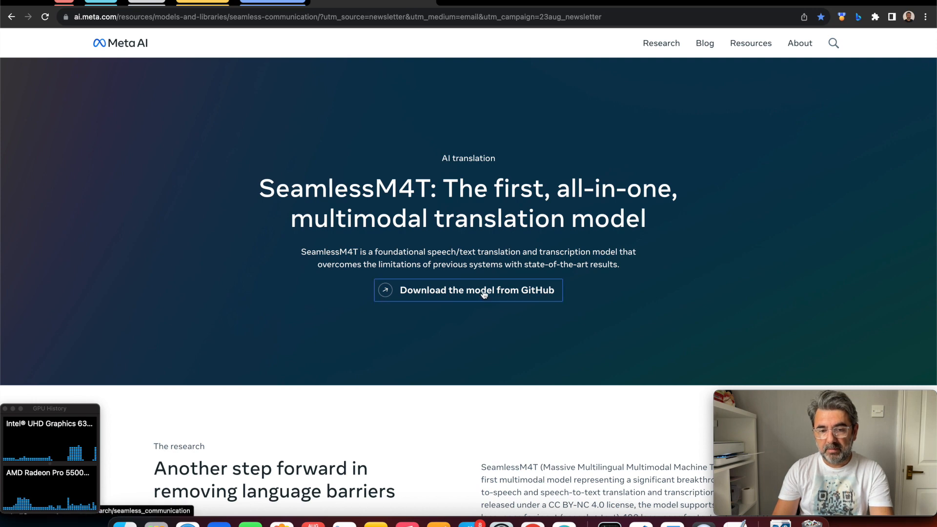
# Follow the 'Download the model from GitHub' link to the seamless_communication repository.
pyautogui.click(468, 290)
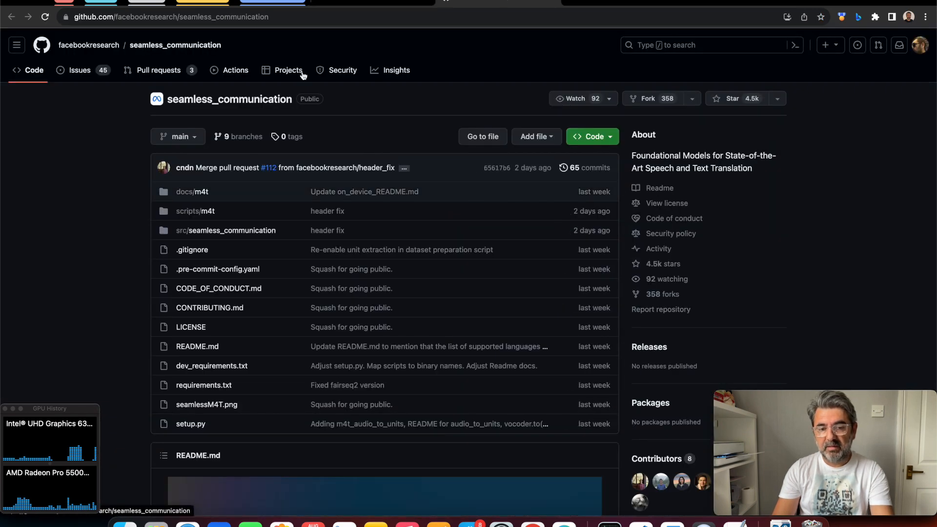
pyautogui.moveTo(276, 16)
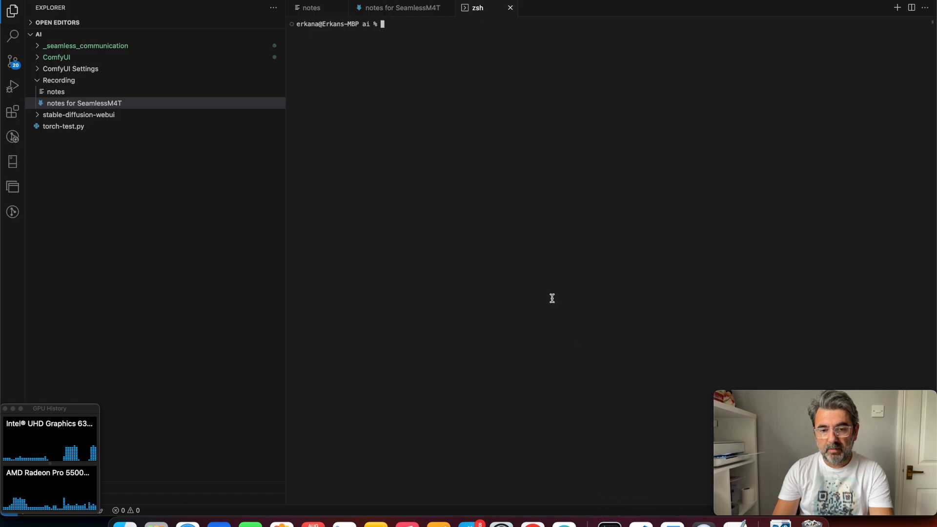
pyautogui.moveTo(501, 133)
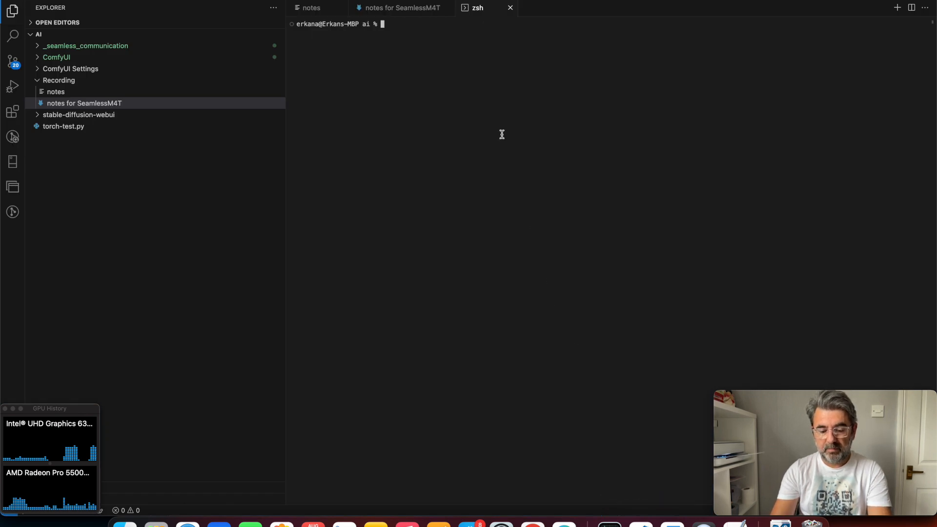
pyautogui.write('git')
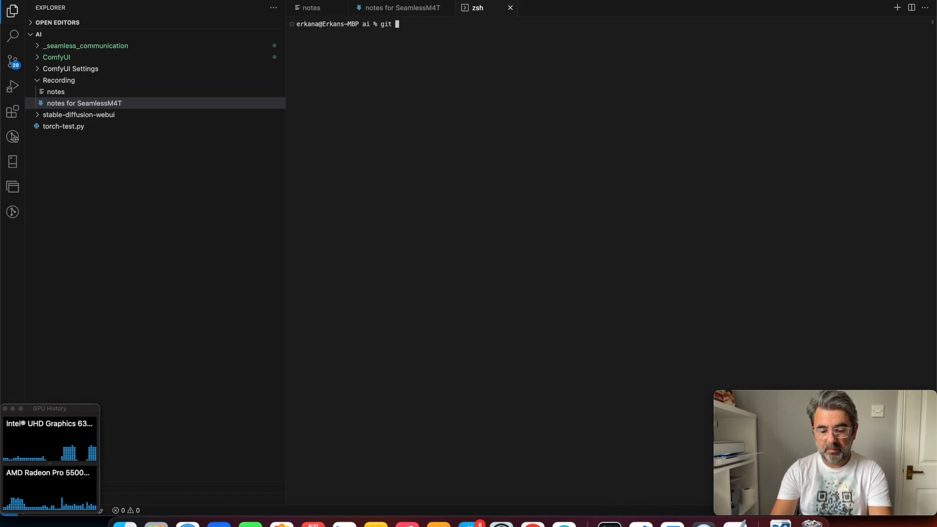
pyautogui.write('clone https://github.com/facebookresearch/seamless_communication')
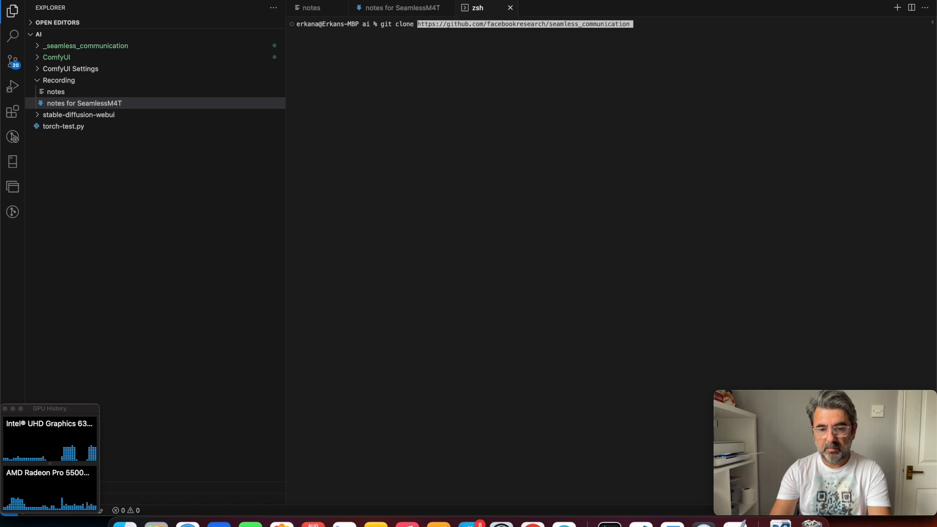
pyautogui.press('Return')
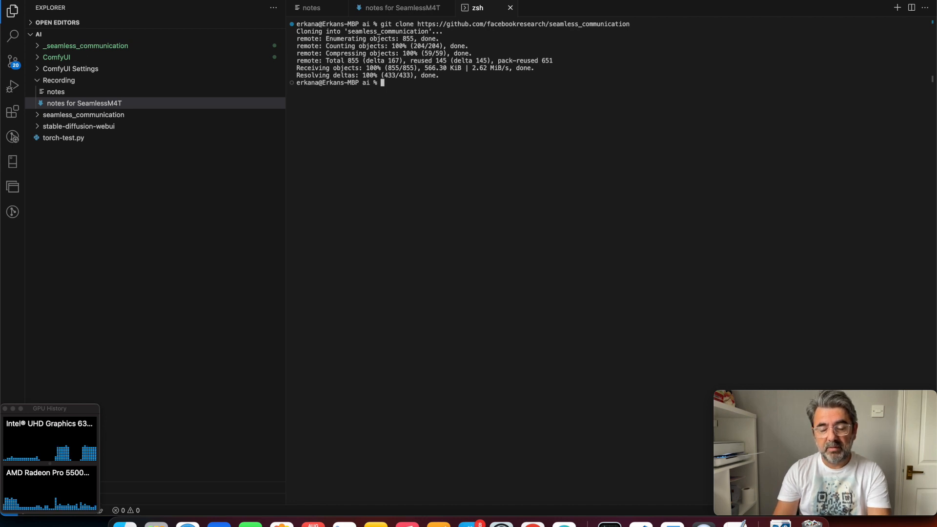
# Move into seamless_communication/ and prepare a 'pip3 install .' command without running it.
pyautogui.write('cd')
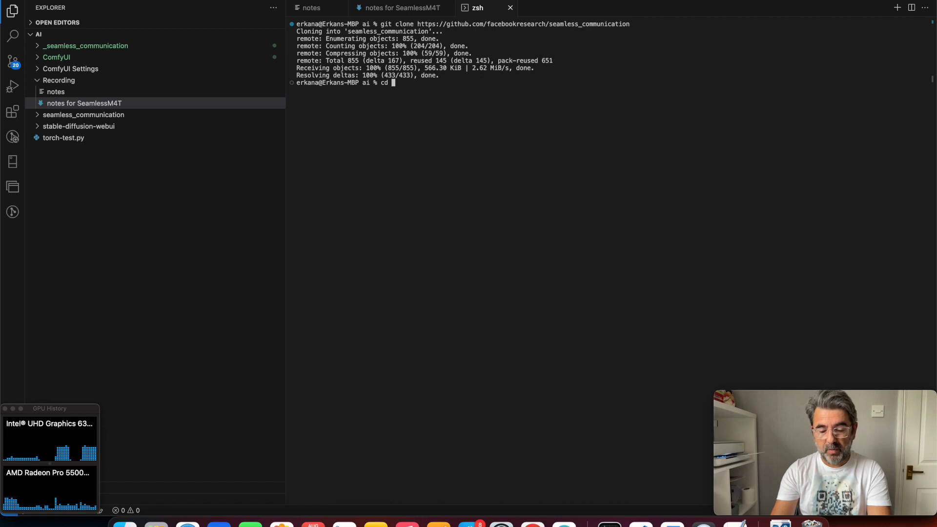
pyautogui.write('seamless_communication/')
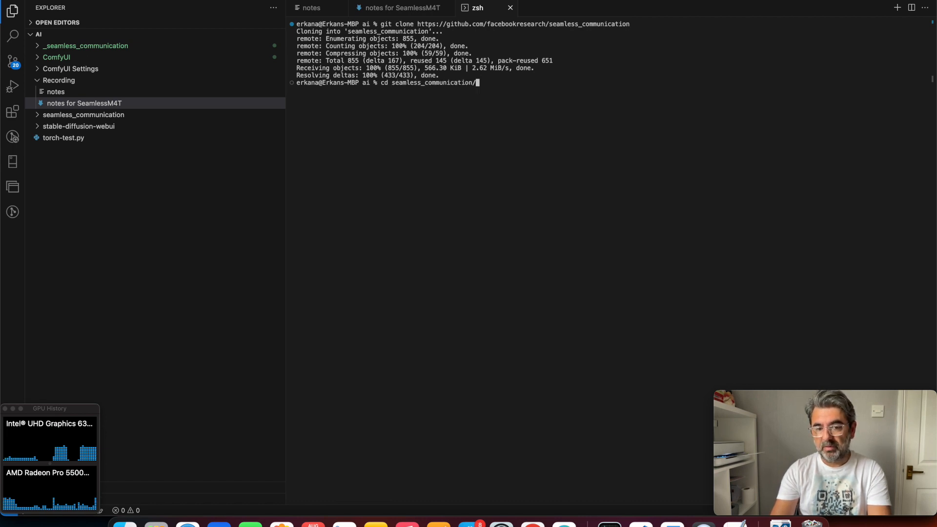
pyautogui.write('pip')
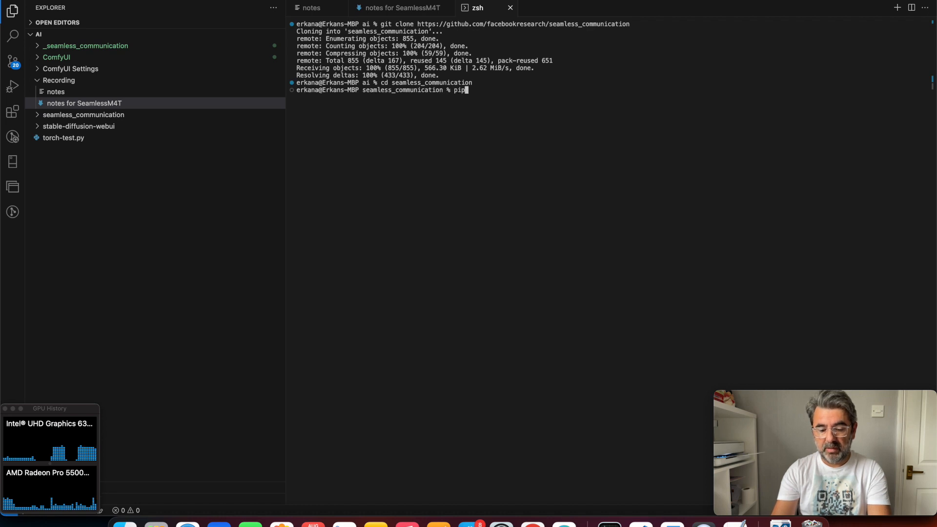
pyautogui.write('3 instal')
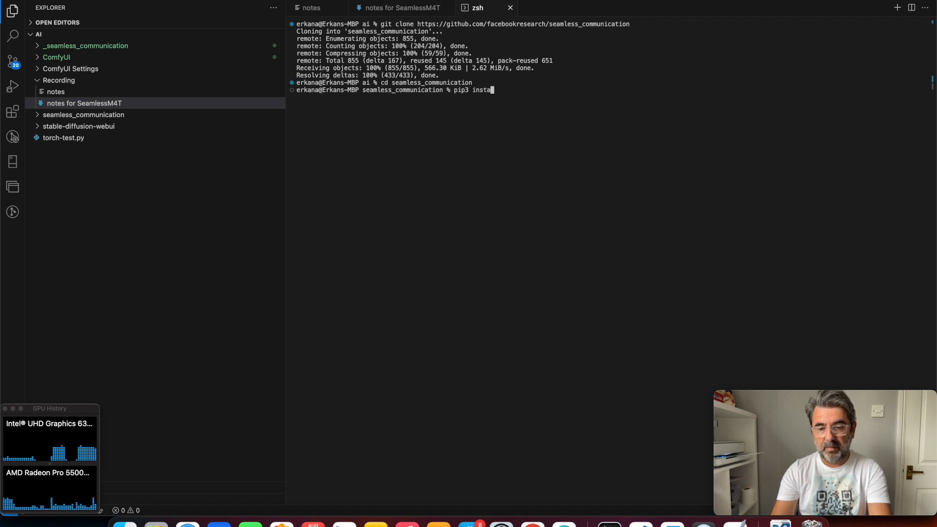
pyautogui.write('ll .')
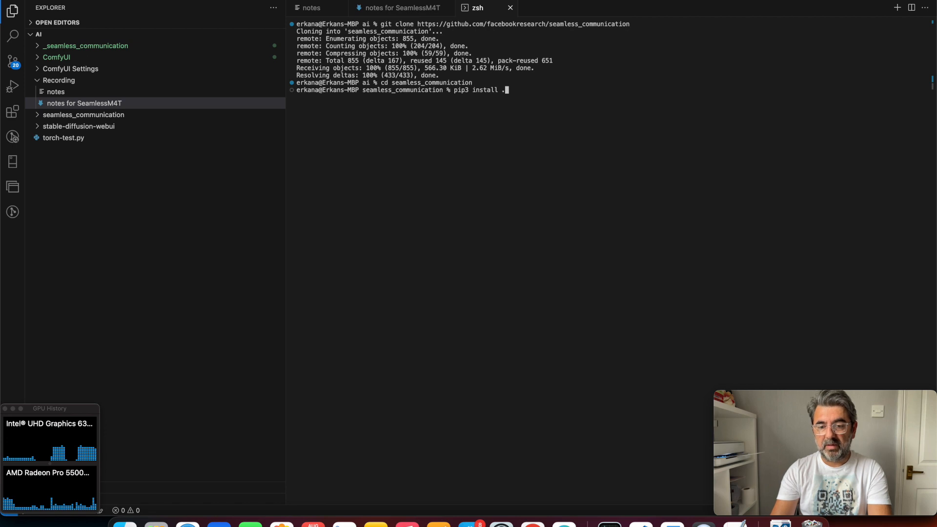
# Run 'pip3 install .' and inspect the fairseq2n==0.1.0 no-matching-distribution errors.
pyautogui.press('Return')
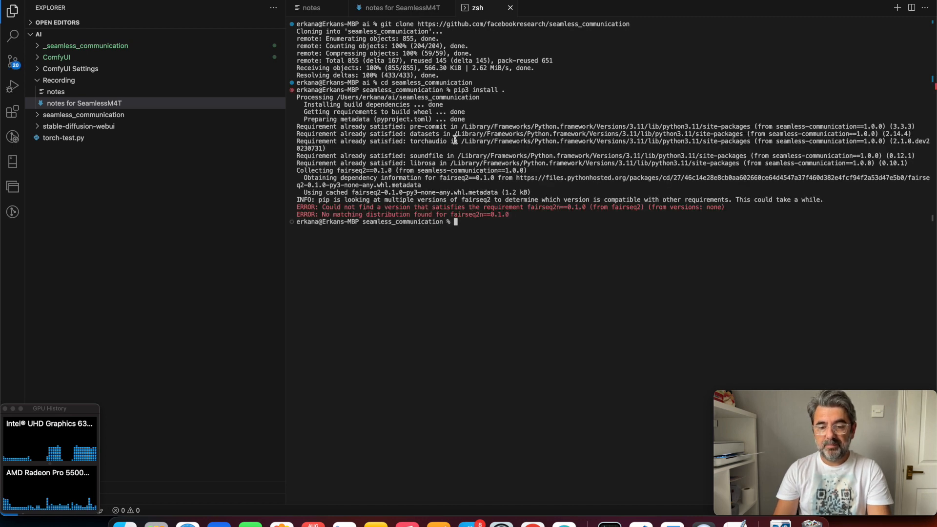
pyautogui.moveTo(293, 213)
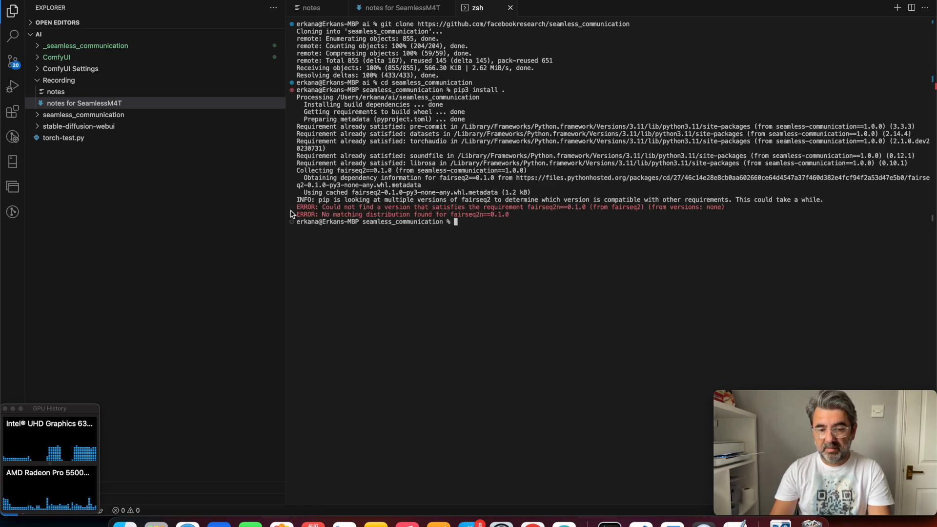
pyautogui.moveTo(296, 207); pyautogui.dragTo(510, 214)
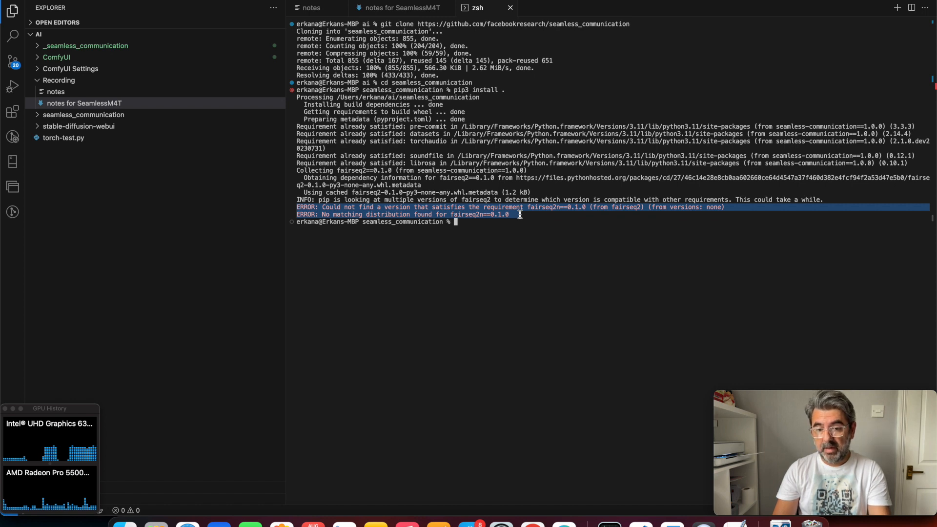
pyautogui.click(538, 211)
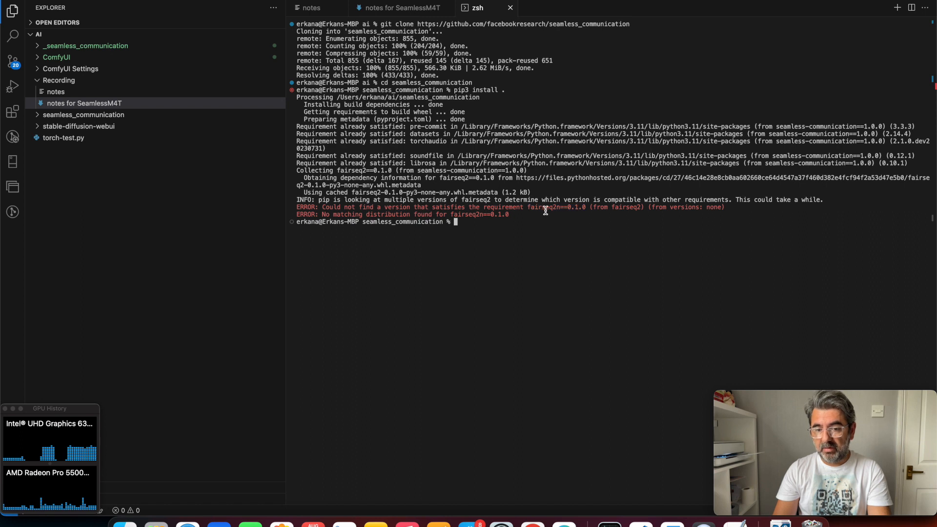
pyautogui.moveTo(542, 215)
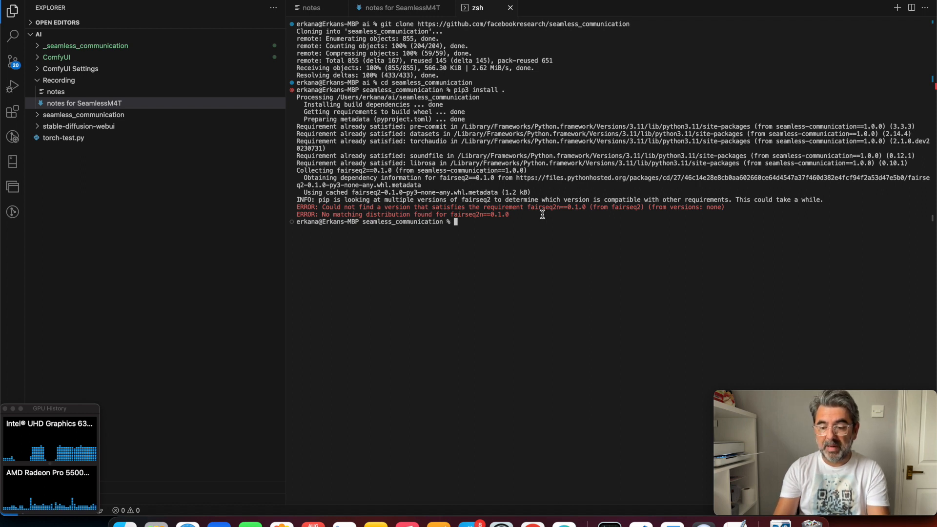
pyautogui.moveTo(514, 95)
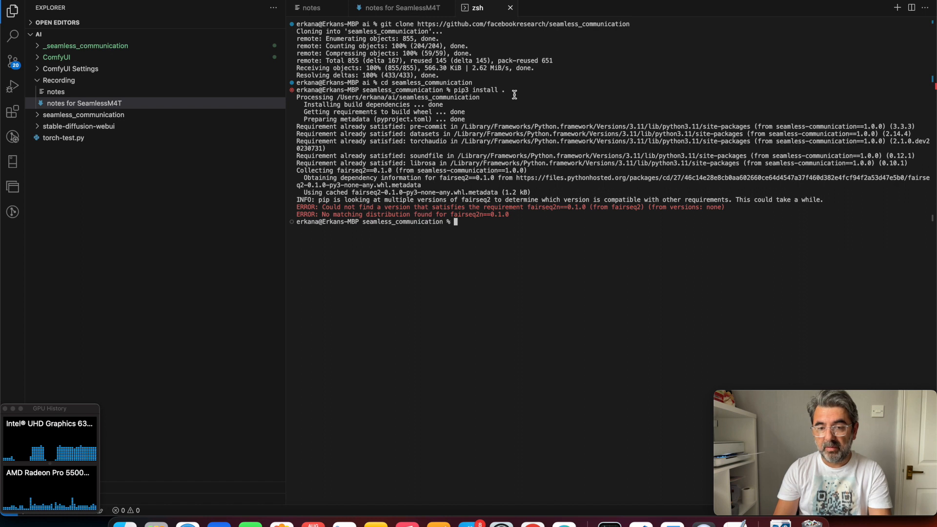
pyautogui.moveTo(501, 106)
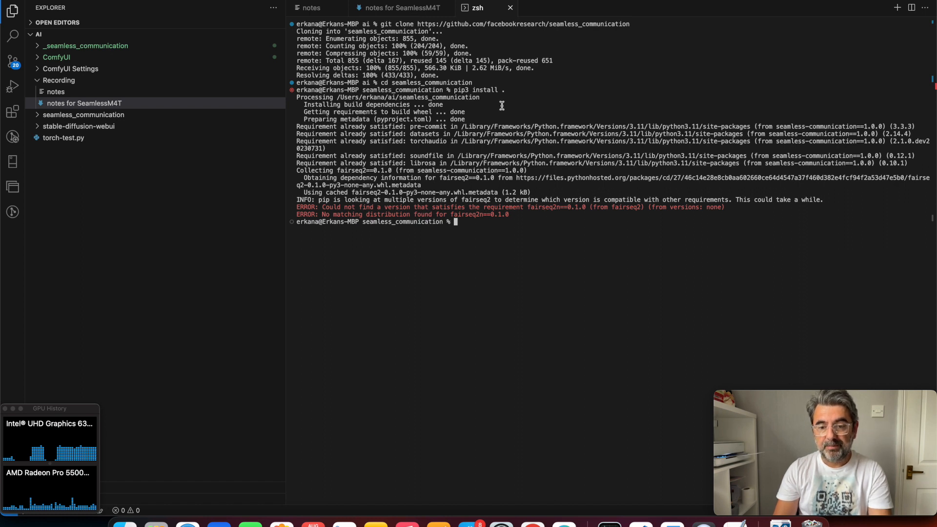
# Switch to the 'notes for SeamlessM4T' file listing the mac-fairseq2 install link.
pyautogui.click(398, 7)
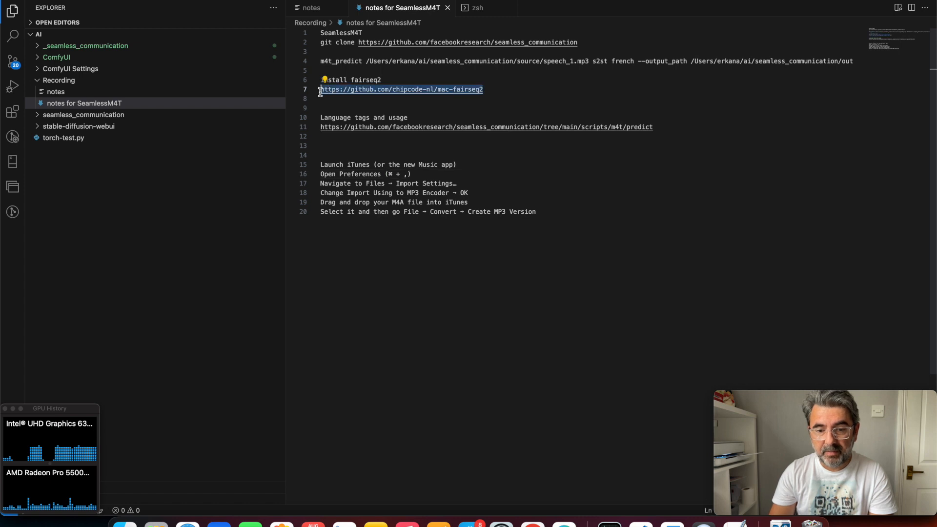
pyautogui.moveTo(501, 482)
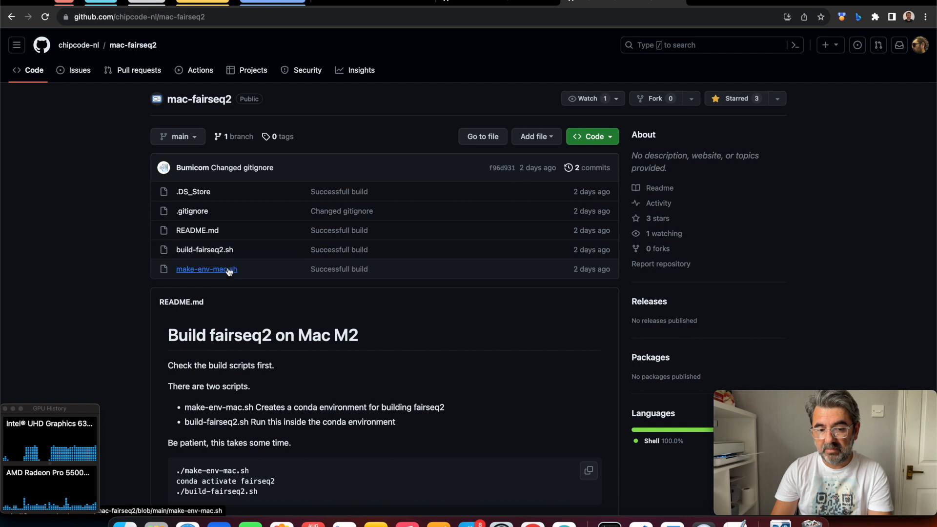
pyautogui.moveTo(504, 447)
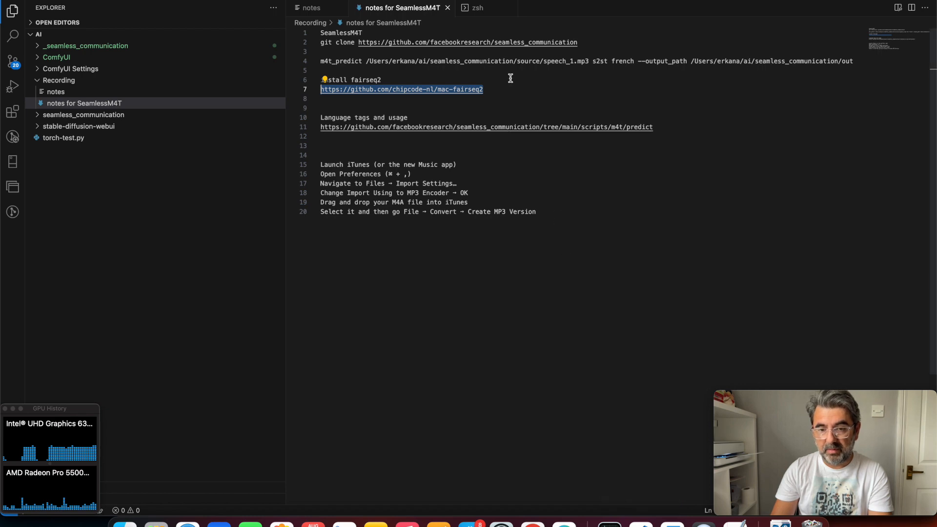
pyautogui.click(478, 8)
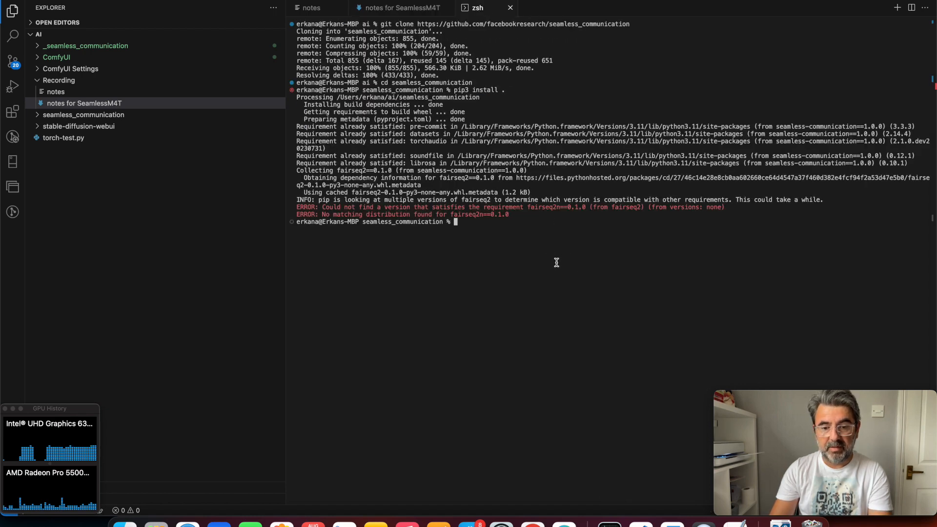
pyautogui.write('c')
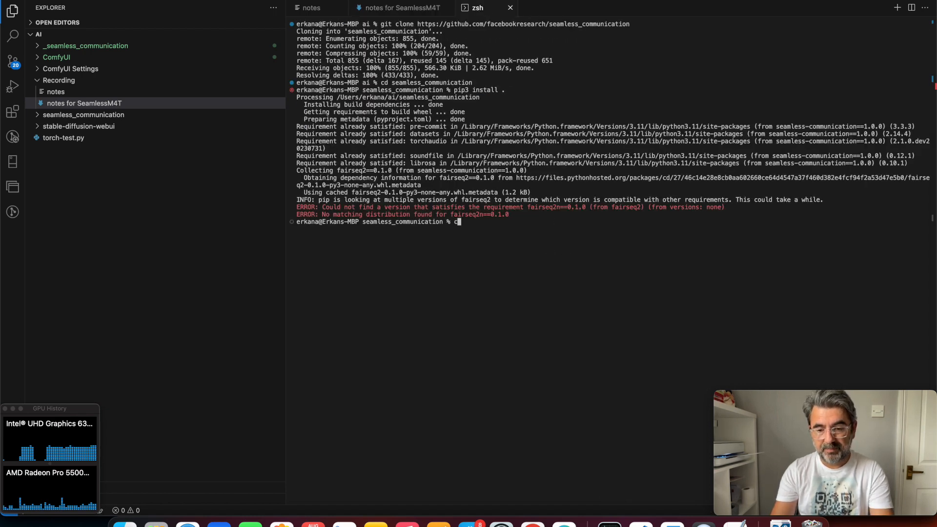
pyautogui.write('lear')
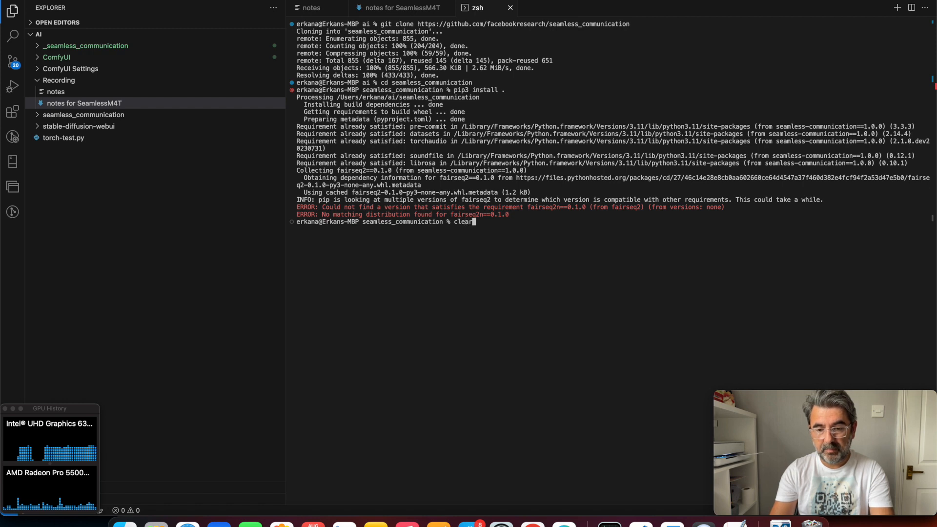
pyautogui.press('Return')
pyautogui.write('cd ..')
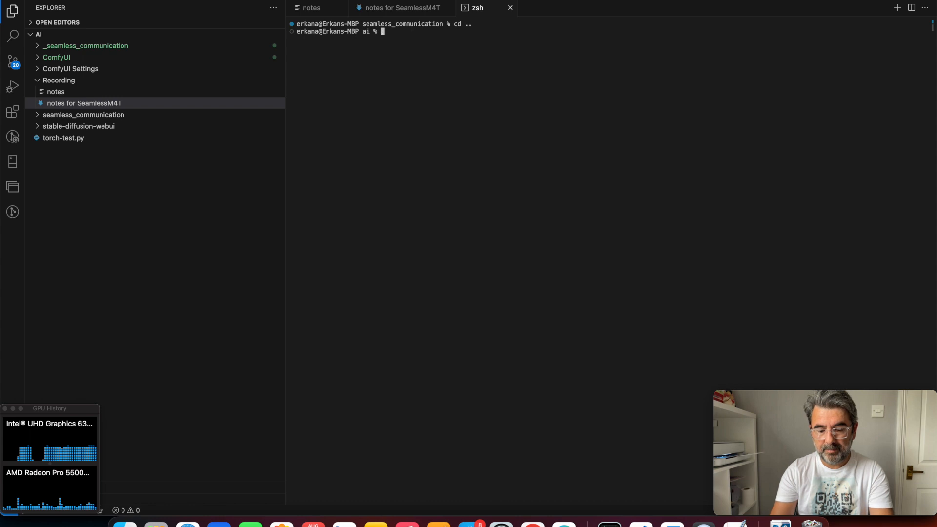
pyautogui.write('git clone')
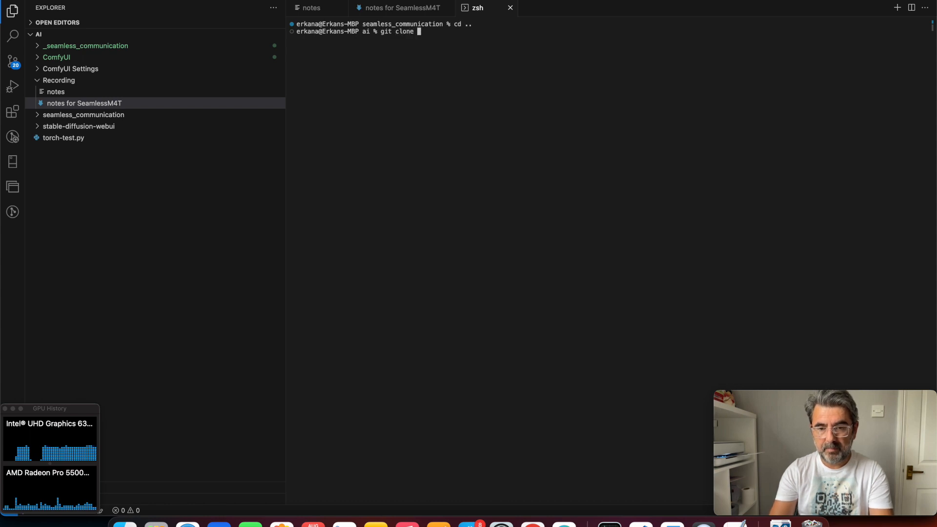
pyautogui.write('https://github.com/chipcode-nl/mac-fairseq2')
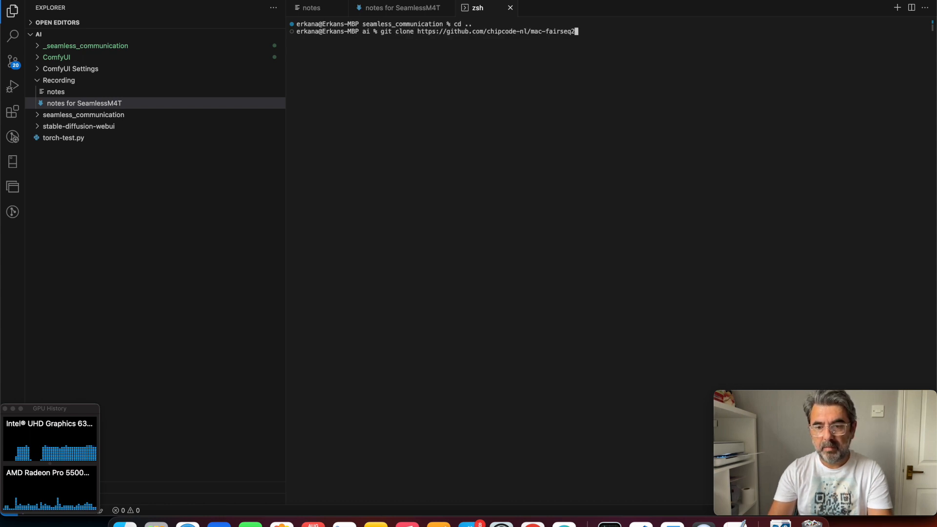
pyautogui.press('Return')
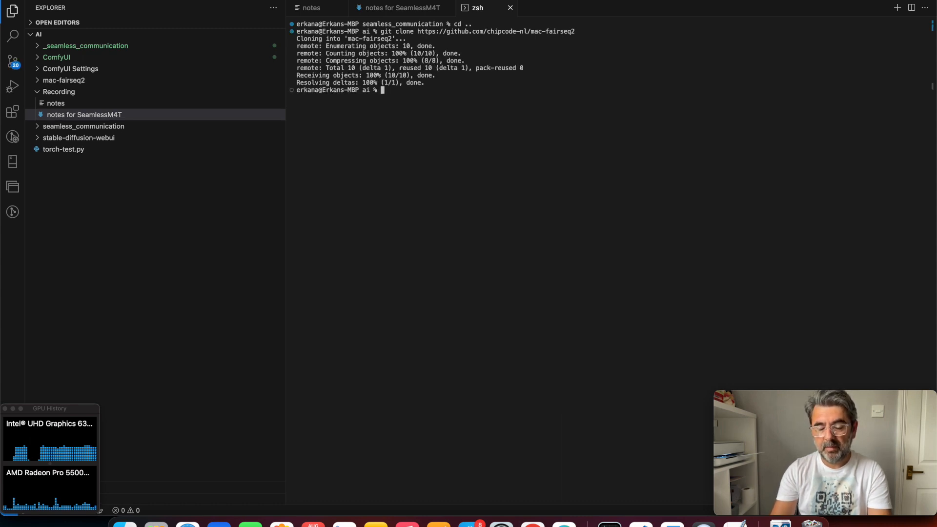
# Move into the mac-fairseq2 folder and copy the build commands from its README in the browser.
pyautogui.write('cd')
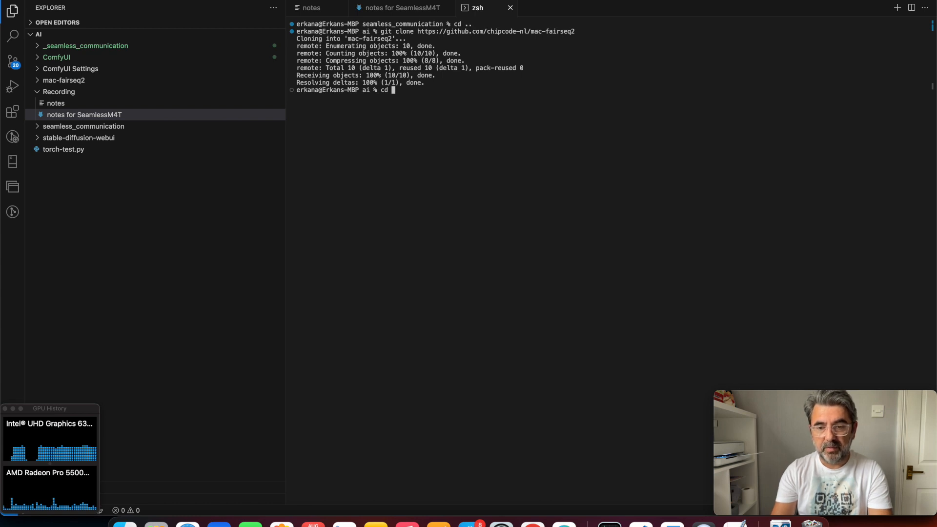
pyautogui.write('mac-fairseq2/')
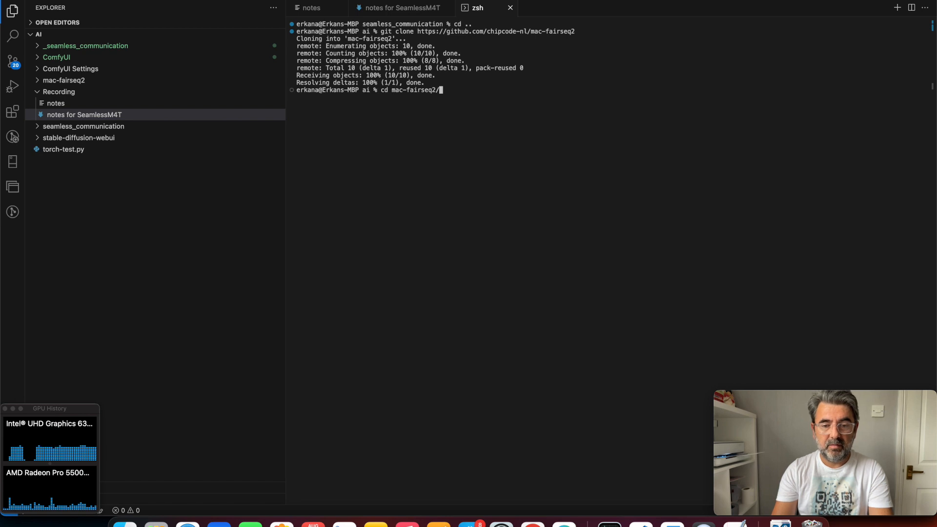
pyautogui.press('Return')
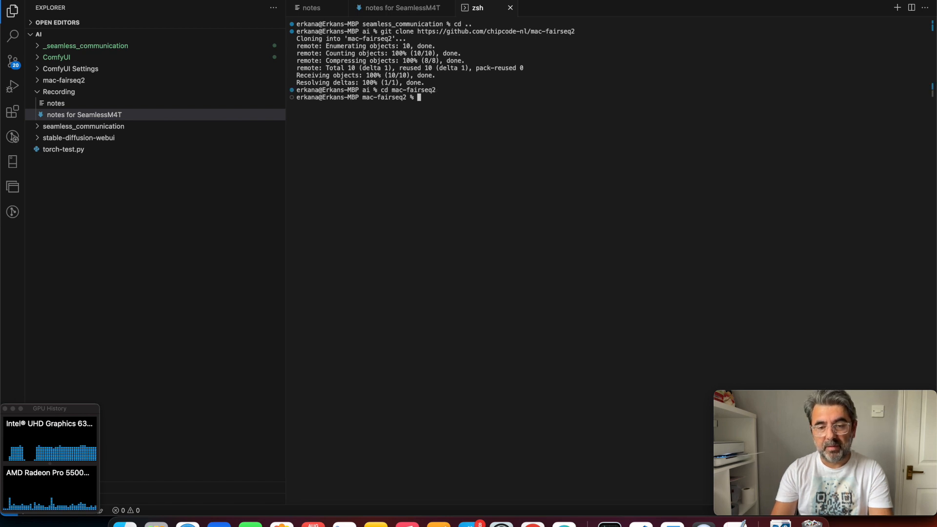
pyautogui.moveTo(532, 524)
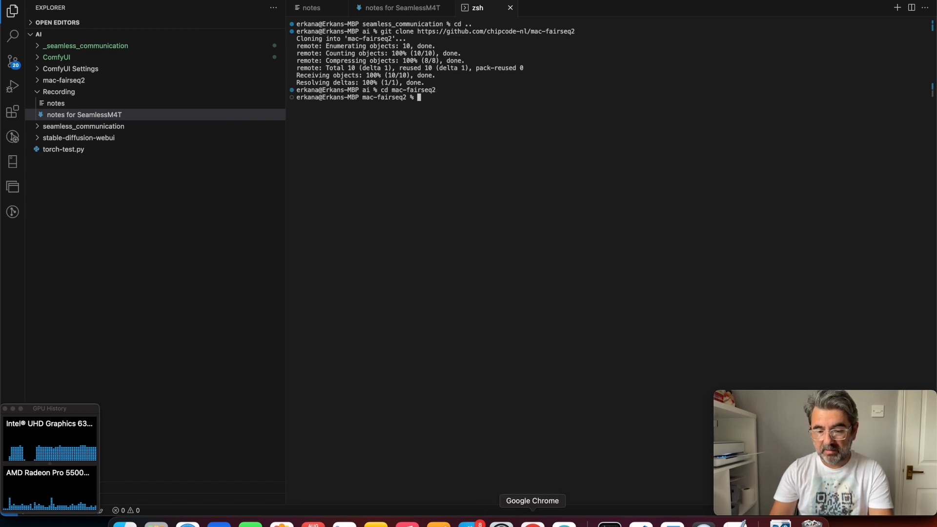
pyautogui.click(532, 501)
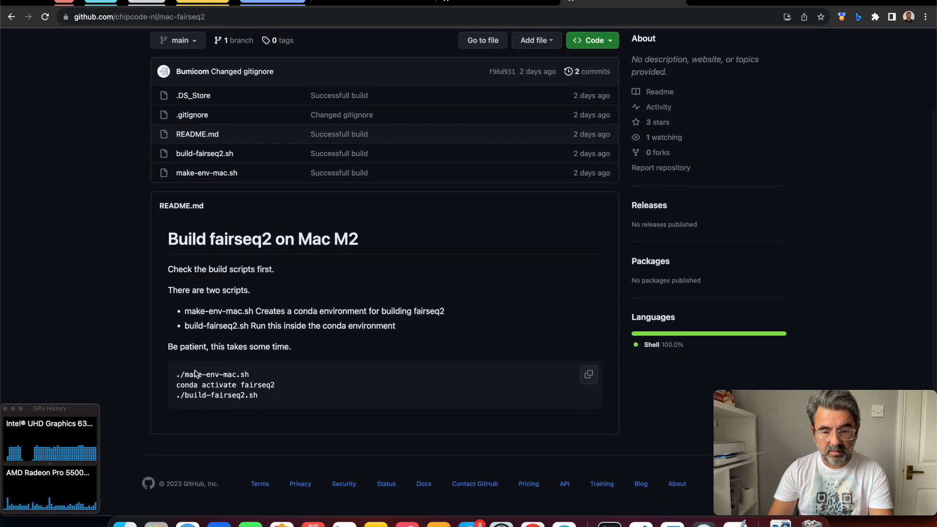
pyautogui.click(588, 373)
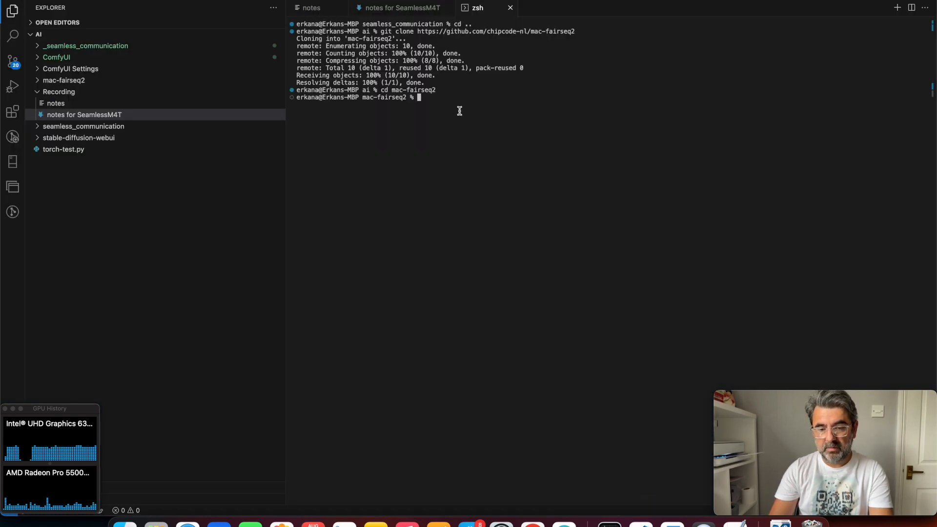
# Run ./make-env-mac.sh, activate the fairseq2 conda environment, build fairseq2, then clear the terminal.
pyautogui.write('./make-env-mac.sh')
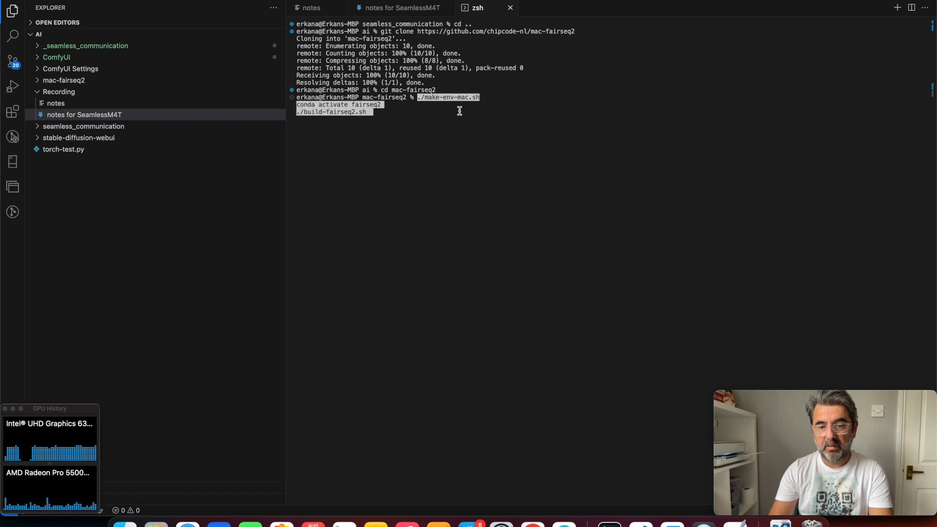
pyautogui.press('Return')
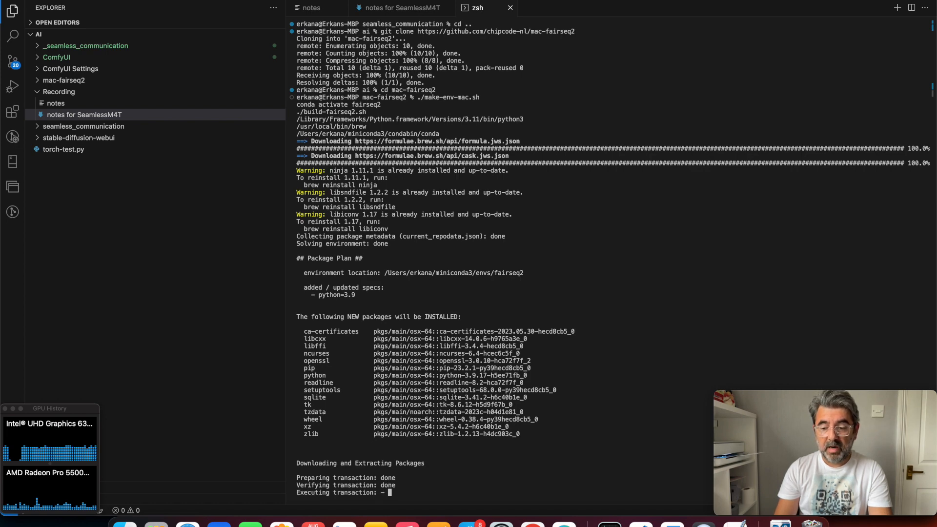
pyautogui.scroll(-3)
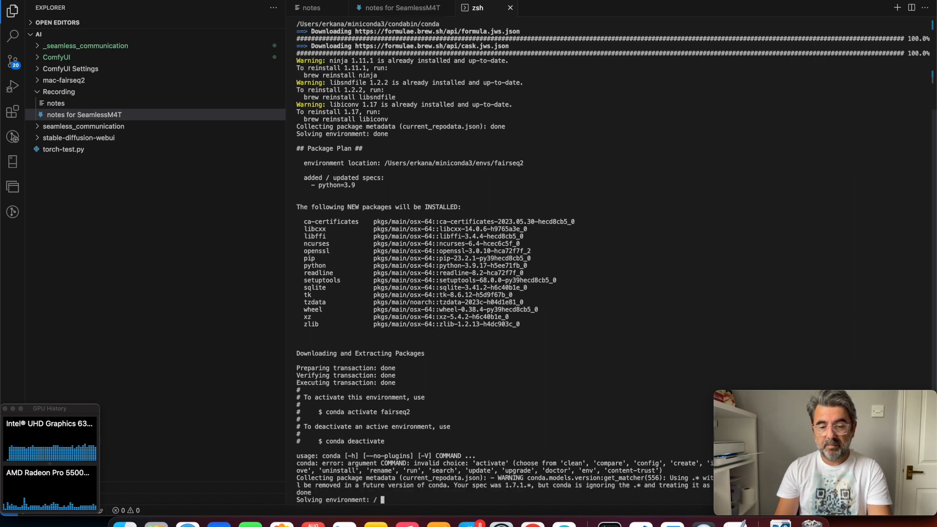
pyautogui.moveTo(611, 244)
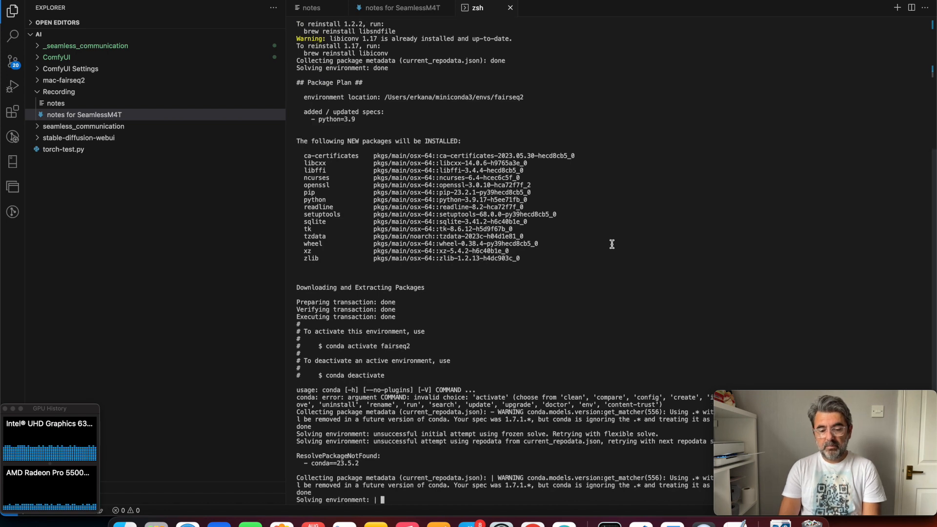
pyautogui.scroll(-3)
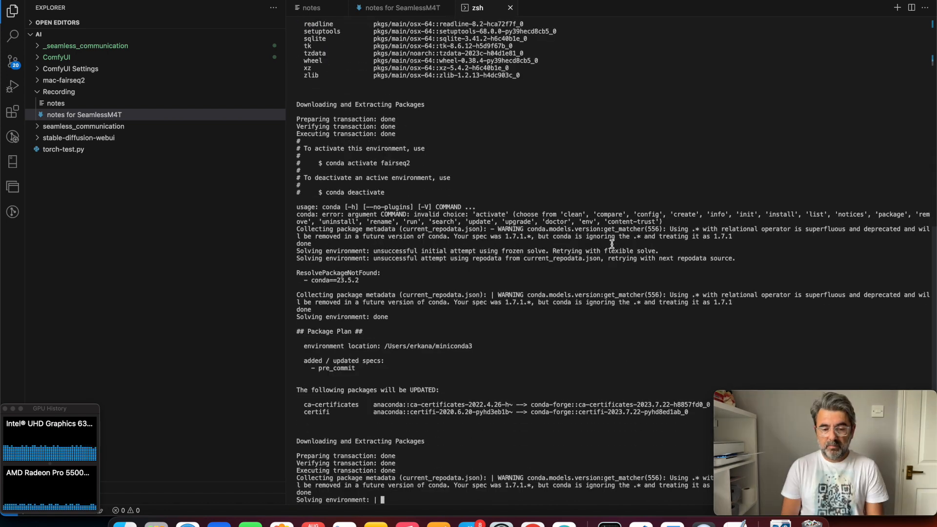
pyautogui.scroll(-3)
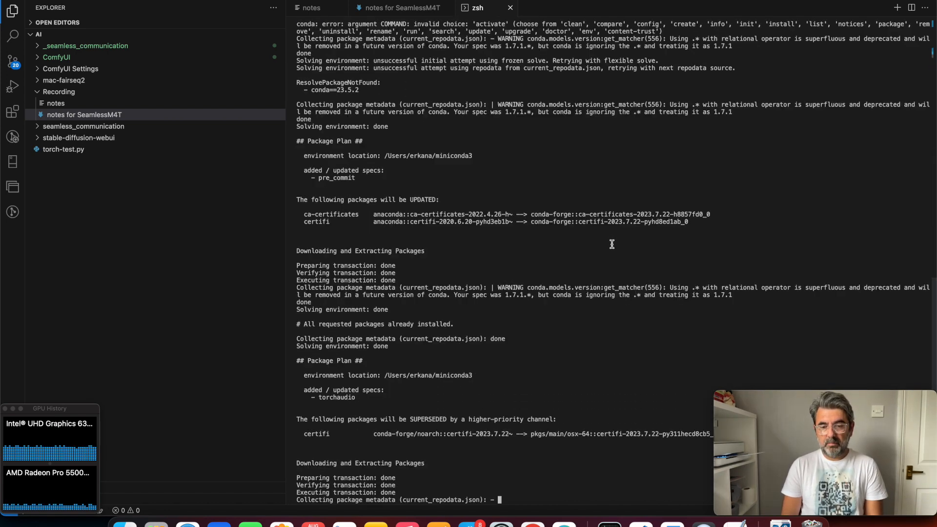
pyautogui.scroll(-3)
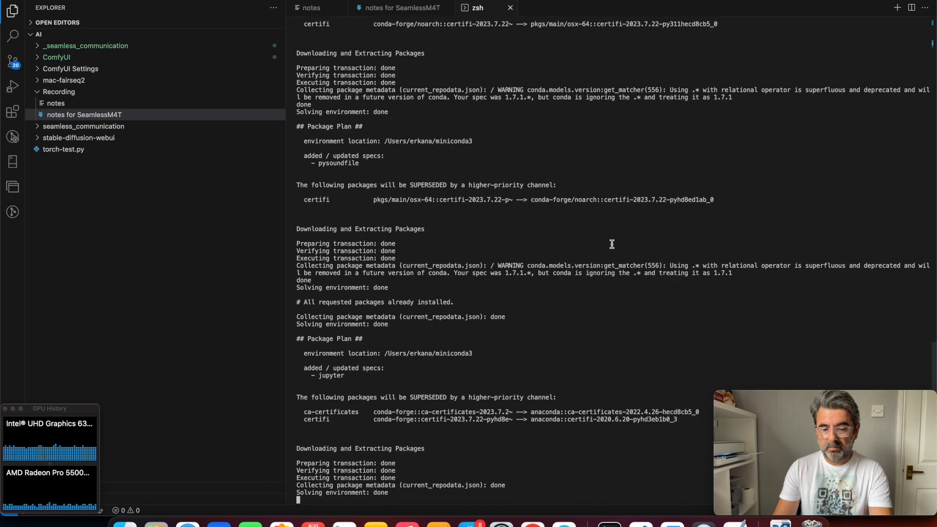
pyautogui.scroll(-3)
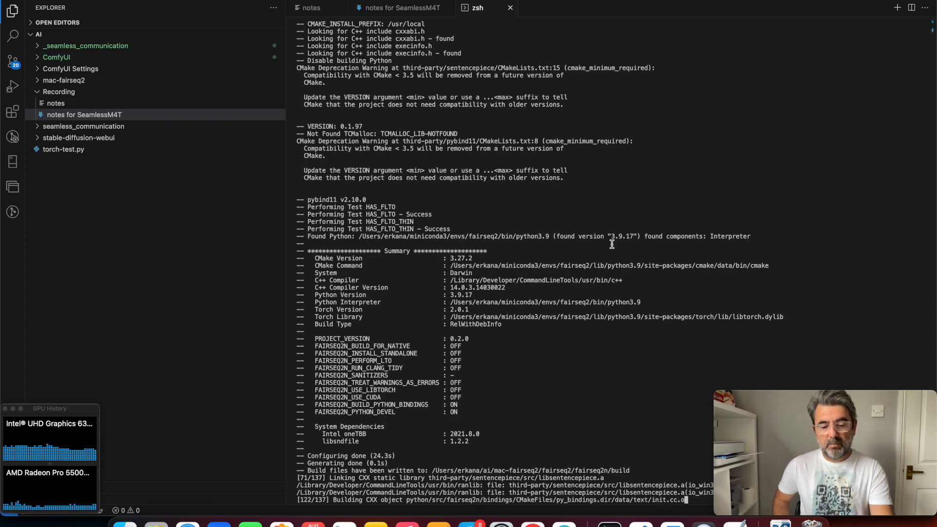
pyautogui.scroll(-3)
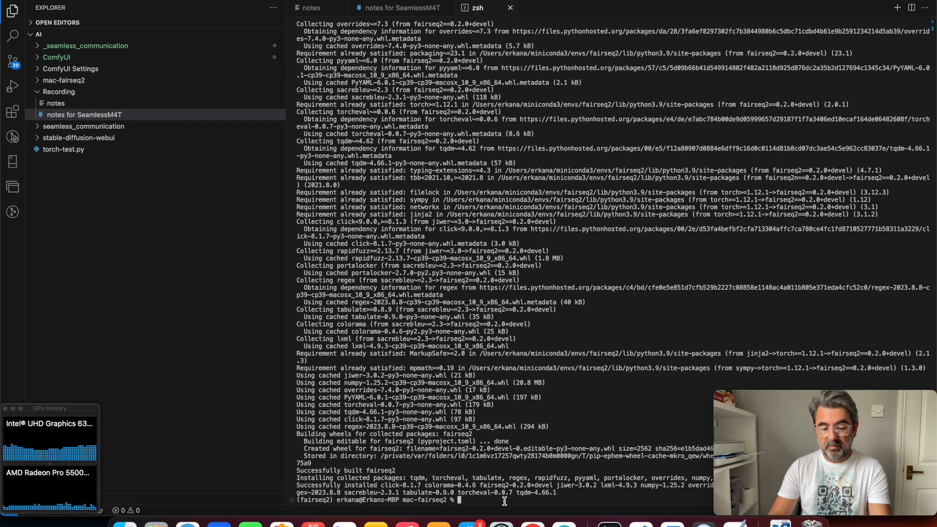
pyautogui.write('cleat')
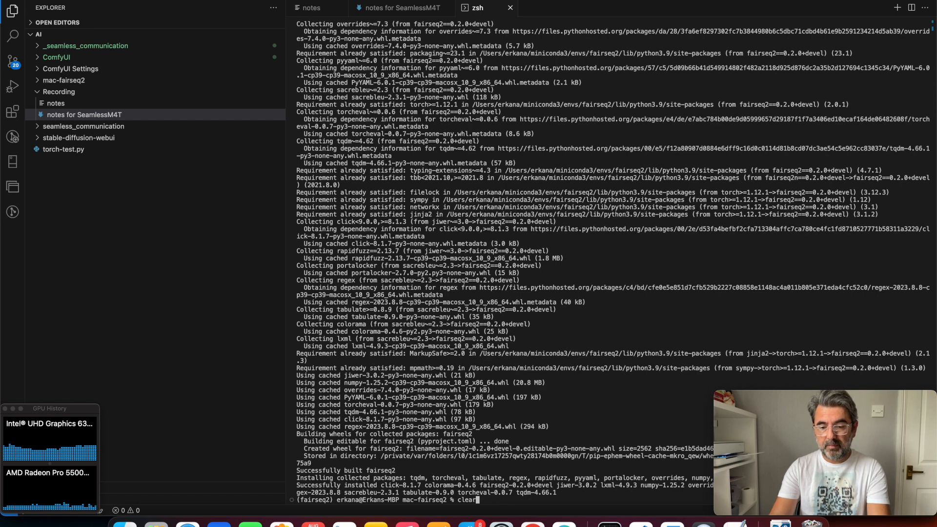
pyautogui.press('Return')
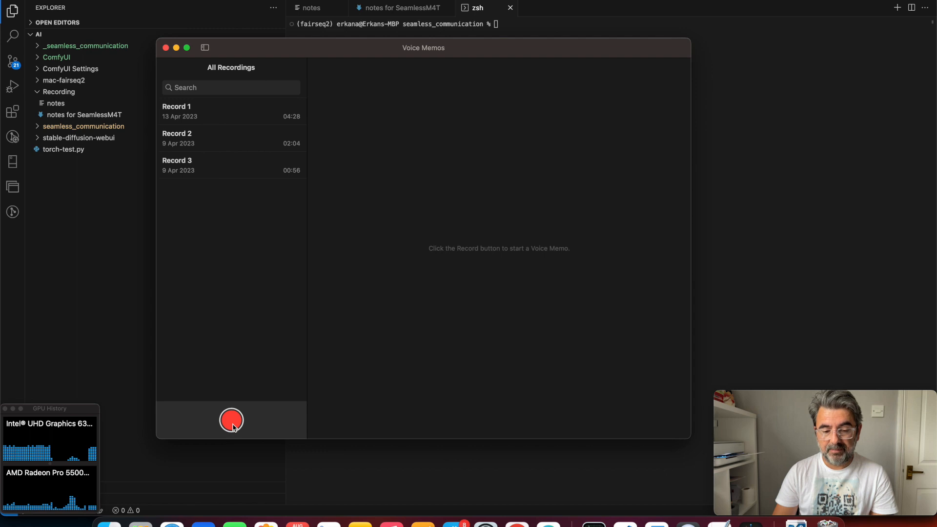
# Record a four-second speech clip saved as speach_1 in Voice Memos.
pyautogui.click(232, 420)
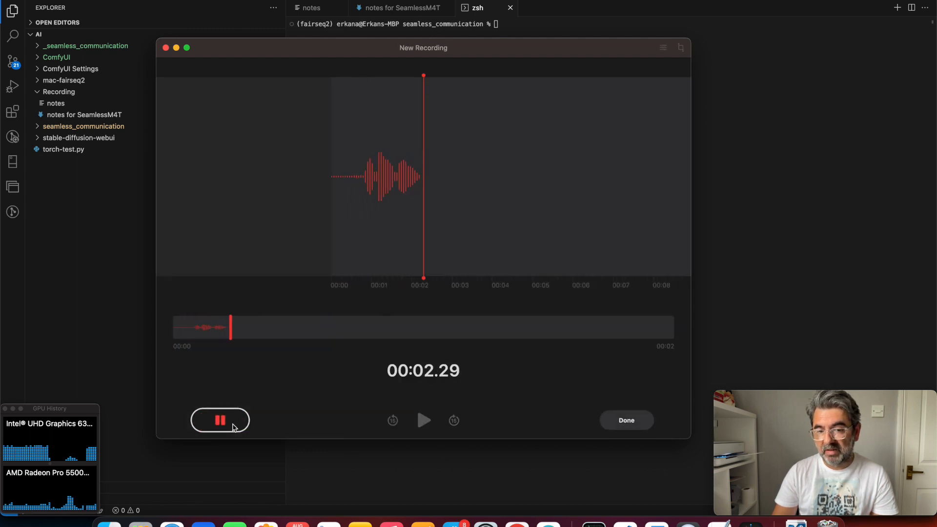
pyautogui.click(220, 419)
pyautogui.write('speach_1')
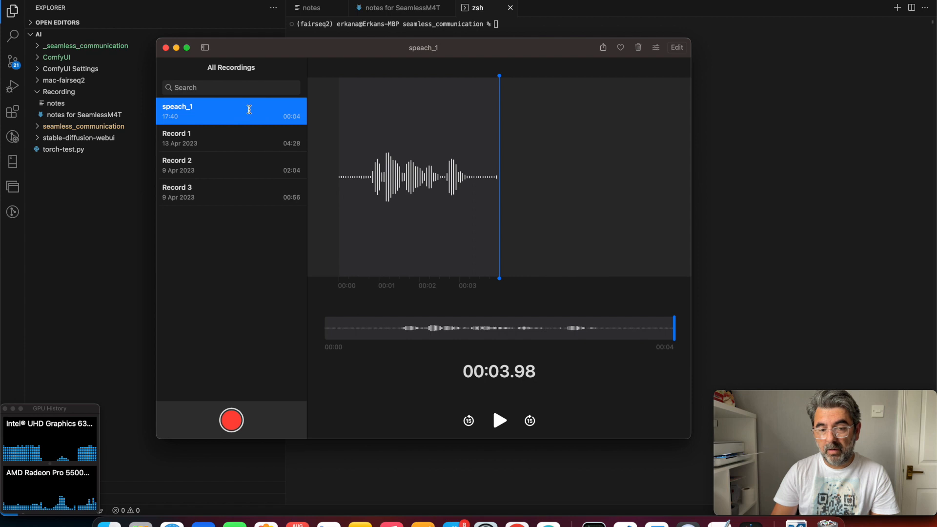
# Reveal speach_1 as New Recording.m4a in Finder and open it with Music.
pyautogui.rightClick(249, 109)
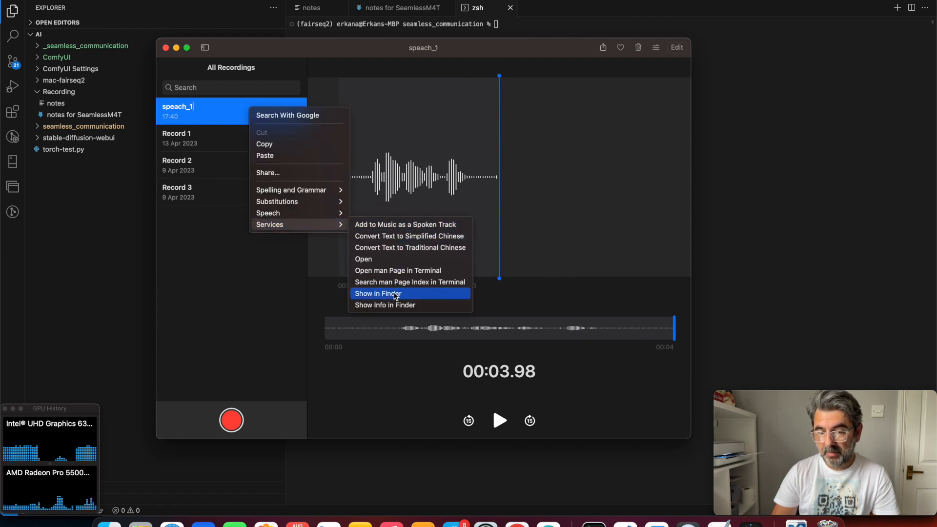
pyautogui.click(378, 294)
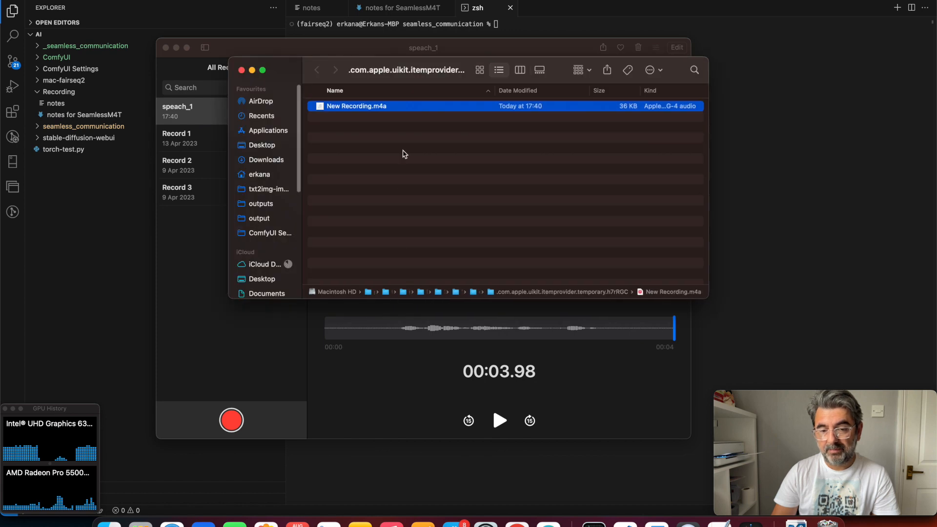
pyautogui.moveTo(385, 116)
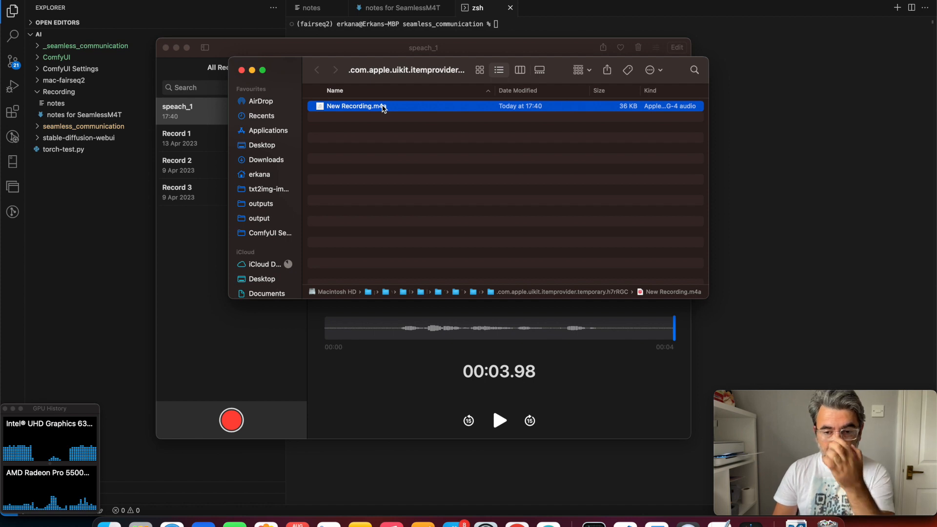
pyautogui.rightClick(356, 105)
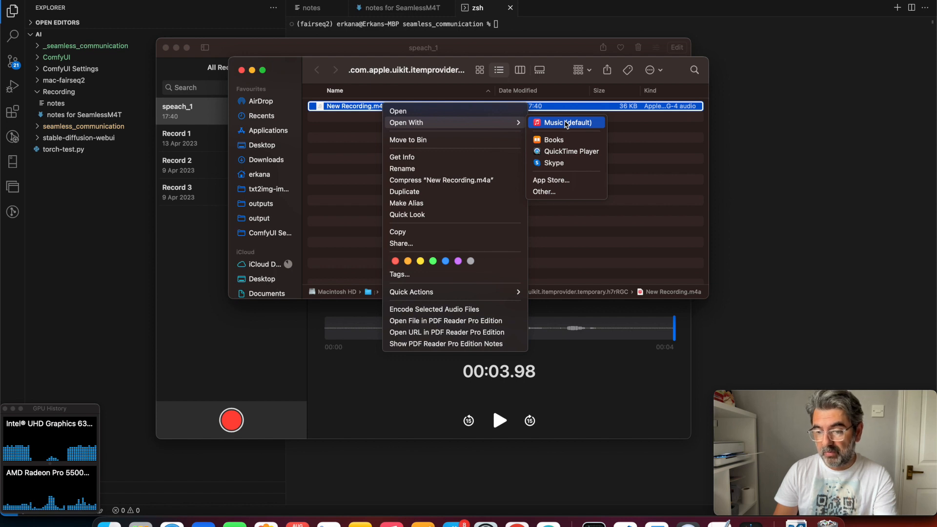
pyautogui.moveTo(560, 124)
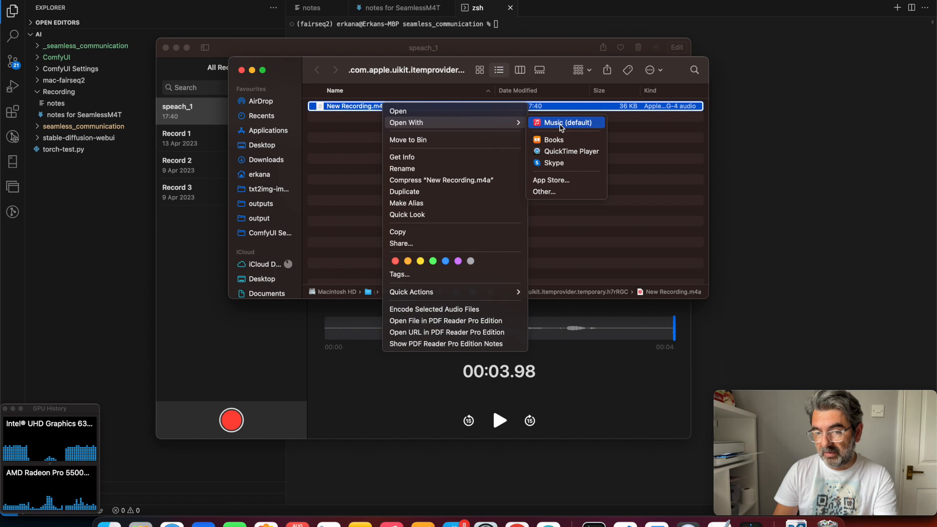
pyautogui.click(459, 391)
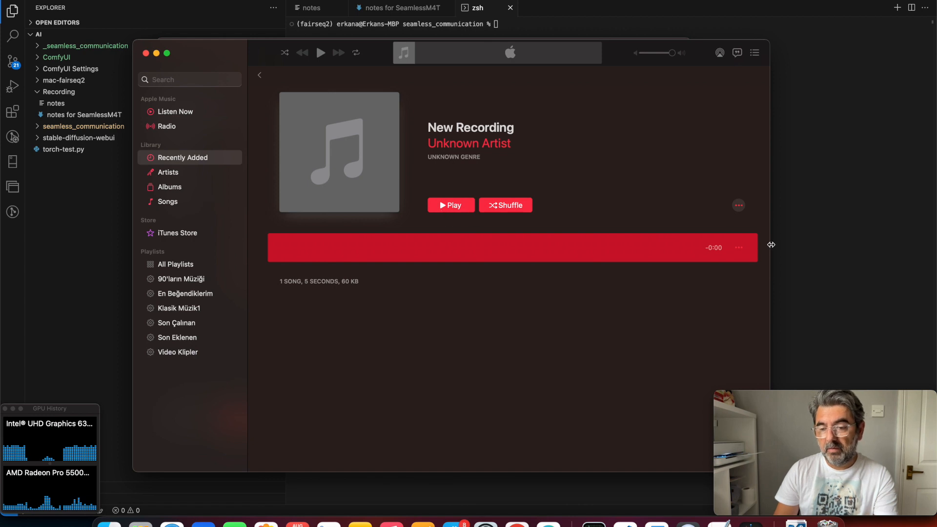
pyautogui.moveTo(503, 257)
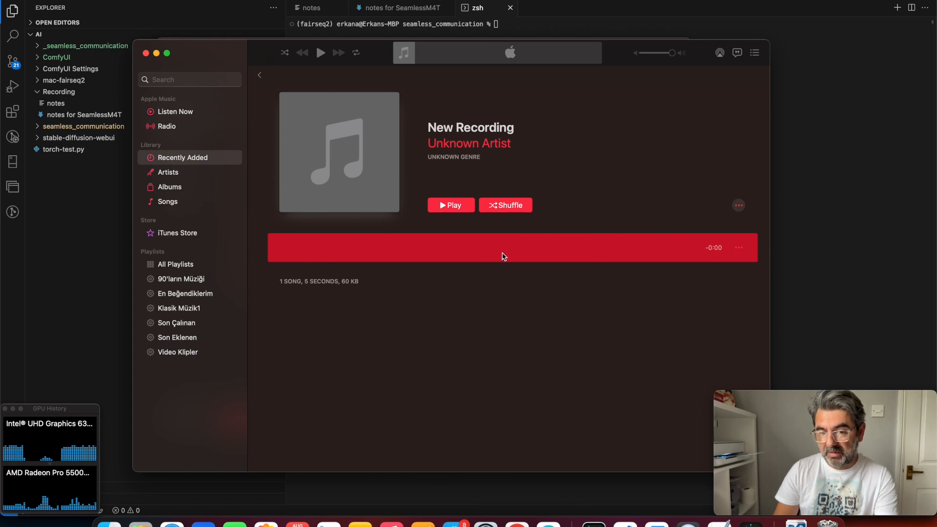
pyautogui.moveTo(456, 254)
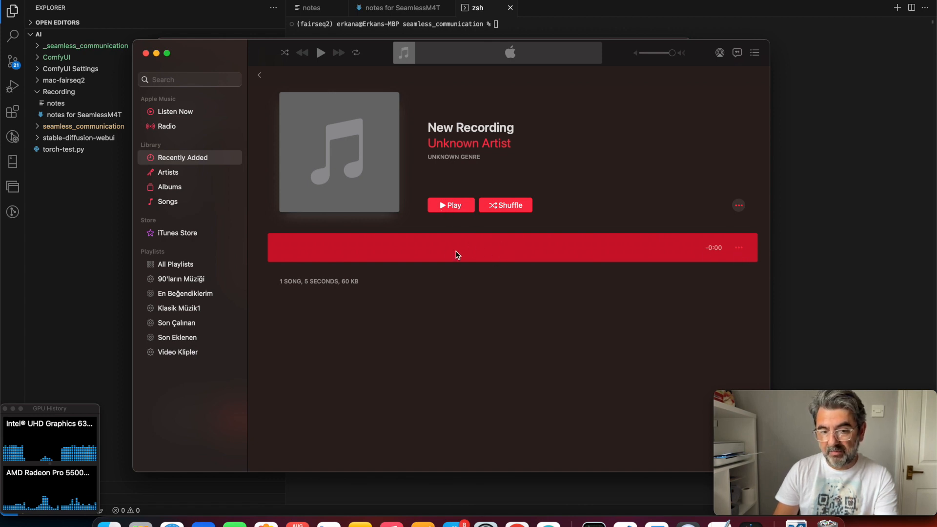
# Play the New Recording track and bring up the speach_1 song's options.
pyautogui.click(451, 205)
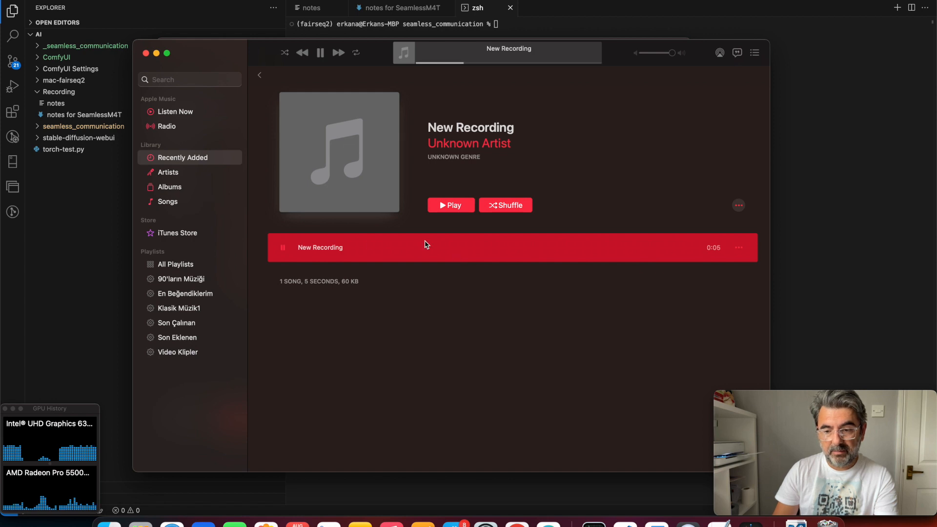
pyautogui.click(320, 52)
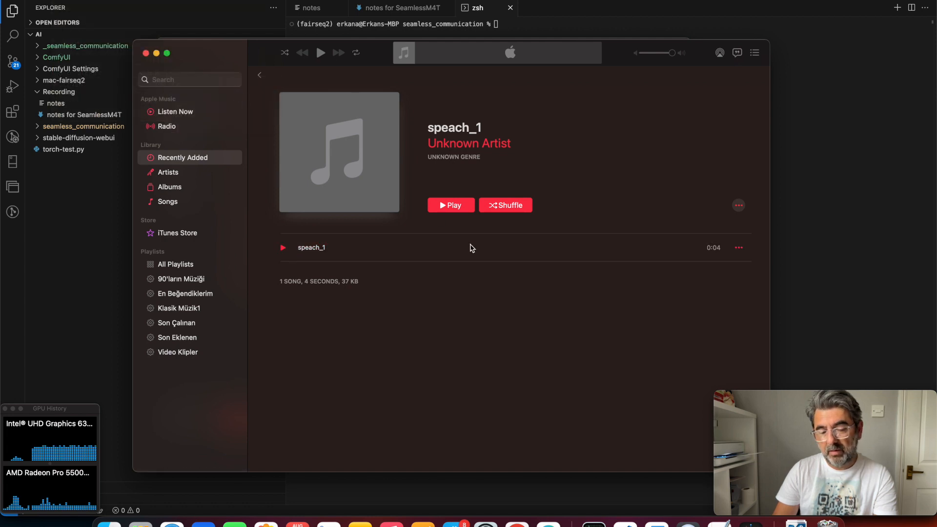
pyautogui.moveTo(717, 259)
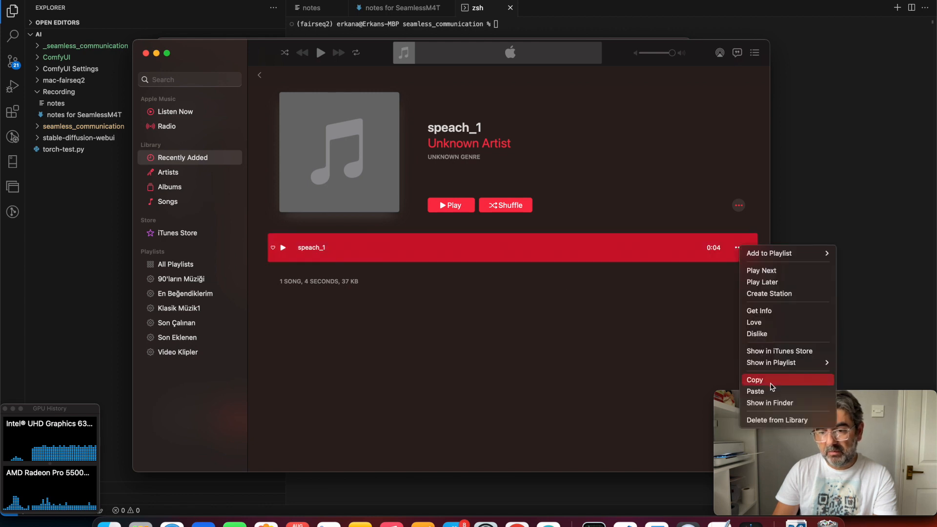
pyautogui.moveTo(770, 402)
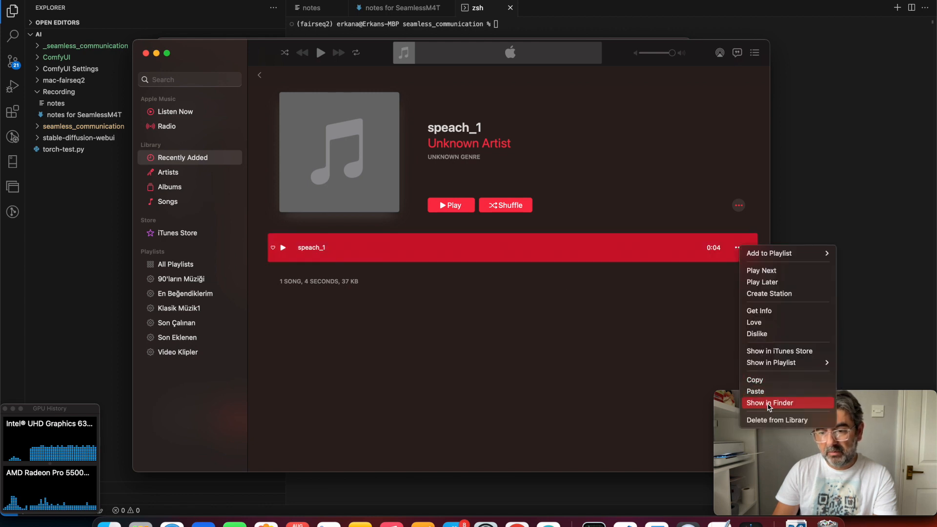
# Show speach_1 in Finder's Unknown Album folder and bring up actions for speach_1.mp3.
pyautogui.click(765, 402)
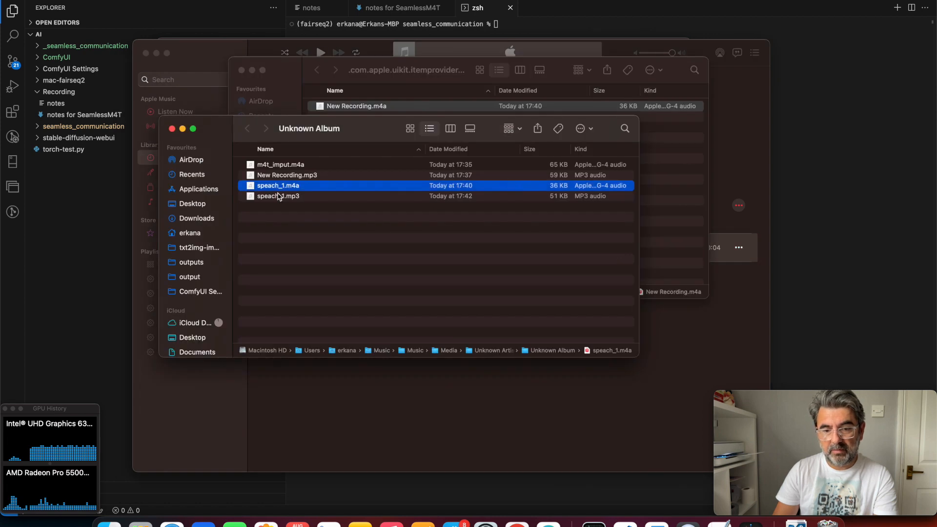
pyautogui.click(278, 196)
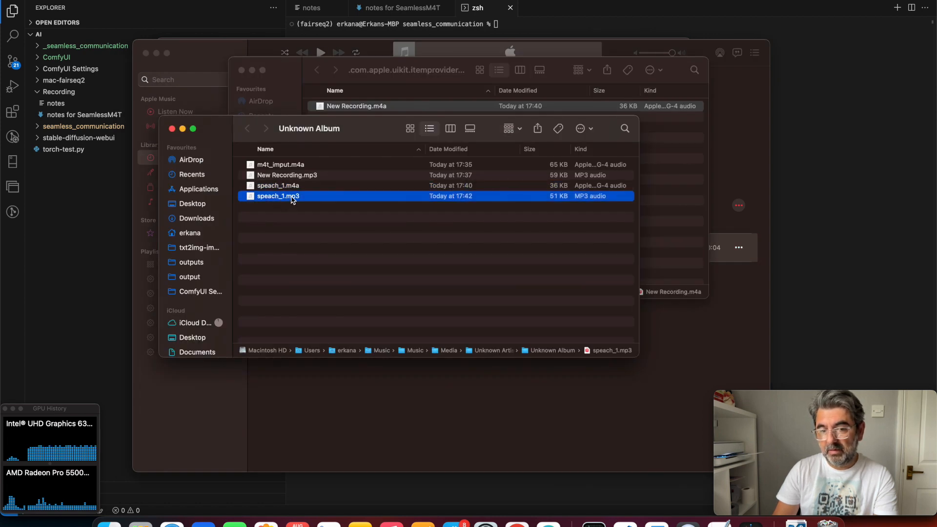
pyautogui.rightClick(279, 196)
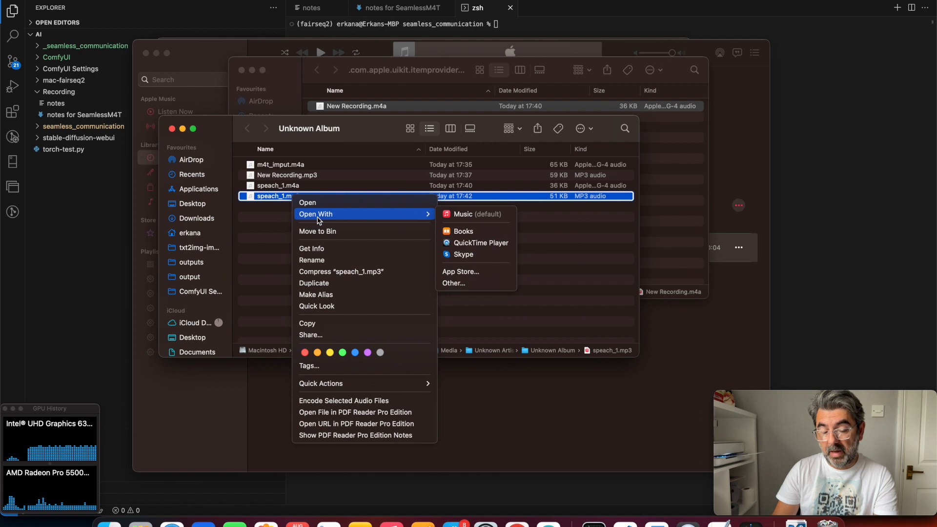
pyautogui.moveTo(349, 260)
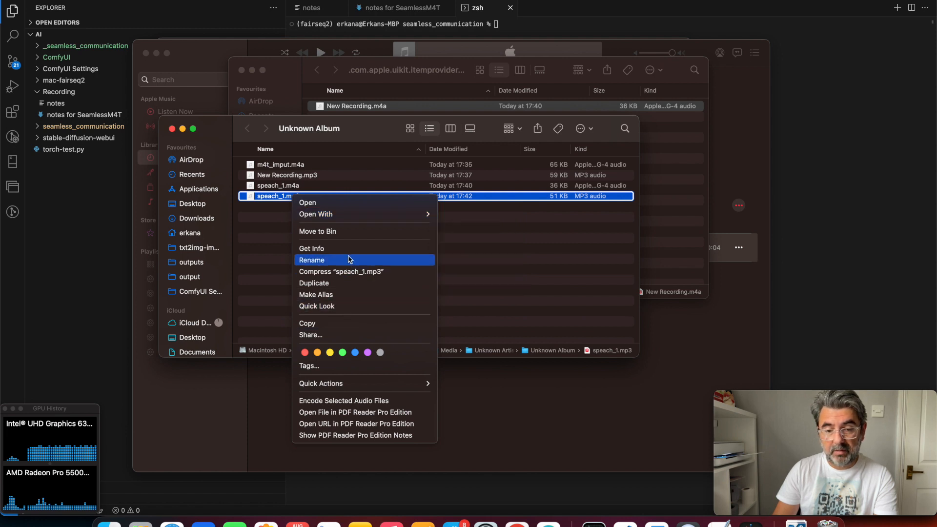
pyautogui.moveTo(329, 328)
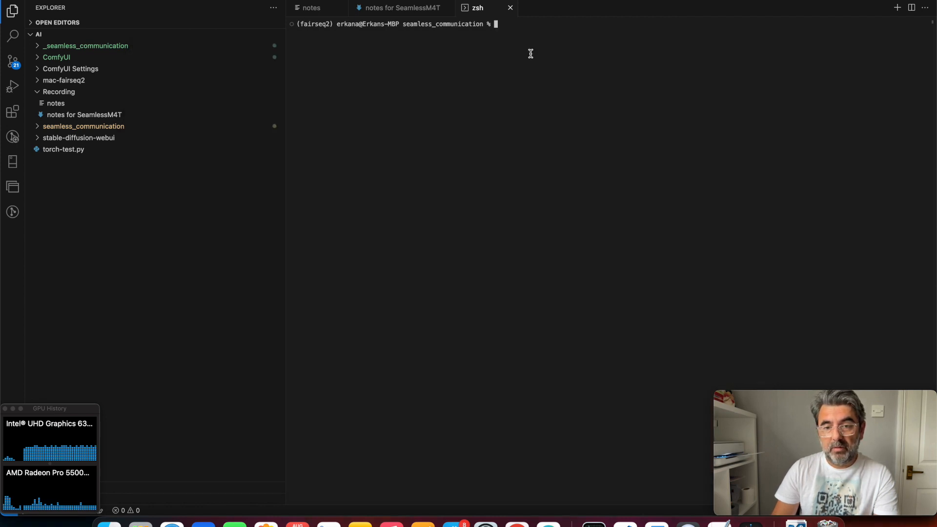
# Run mkdir input and mkdir output in the terminal to create both project folders.
pyautogui.write('mk')
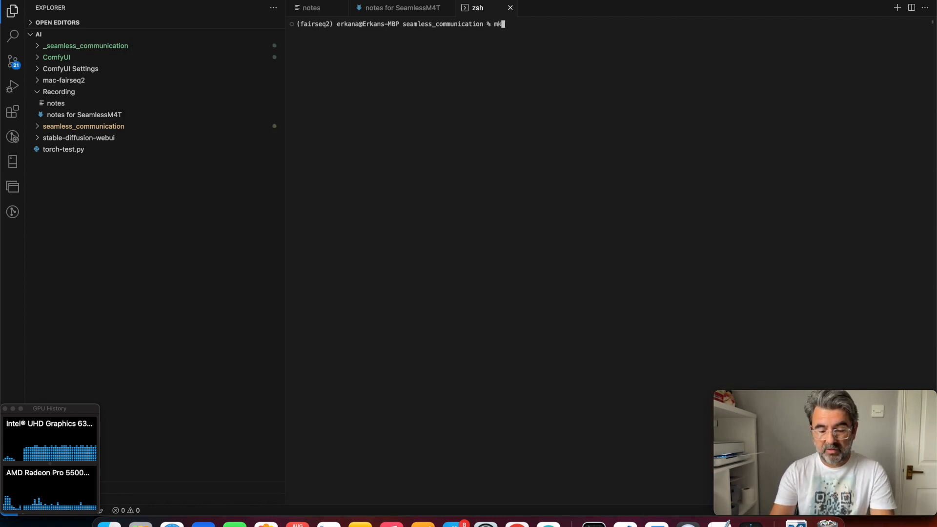
pyautogui.write('dir')
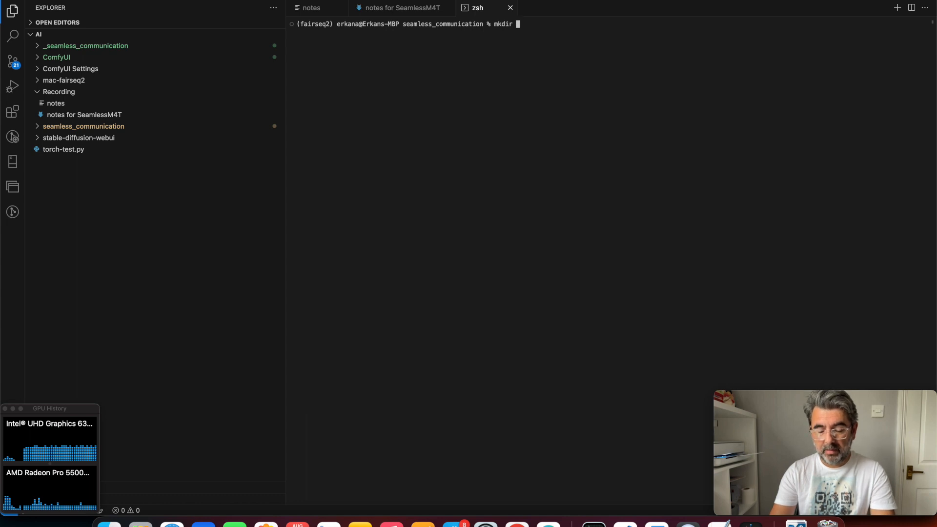
pyautogui.write('input')
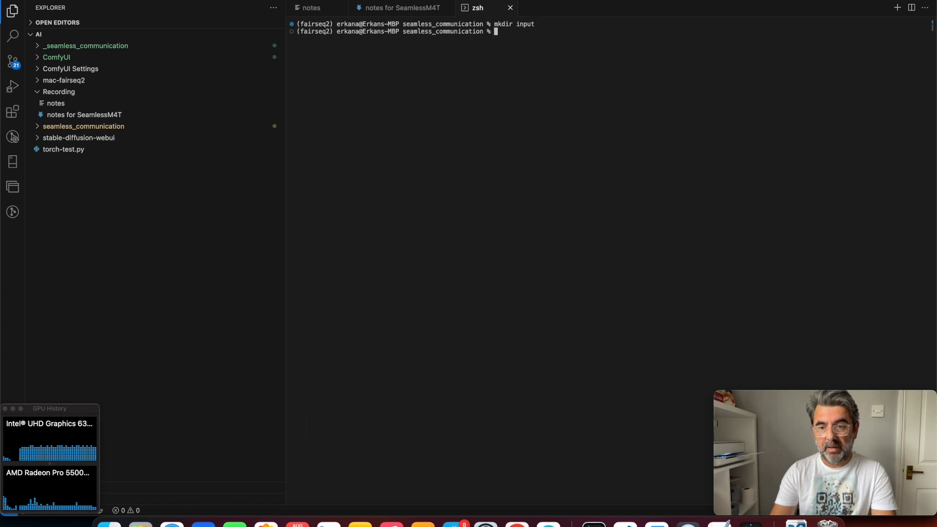
pyautogui.write('mkdir')
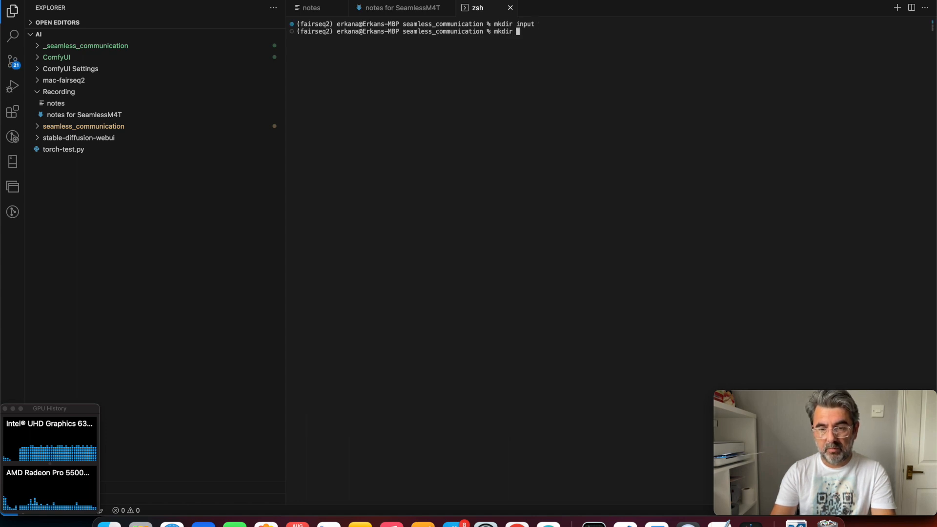
pyautogui.write('output')
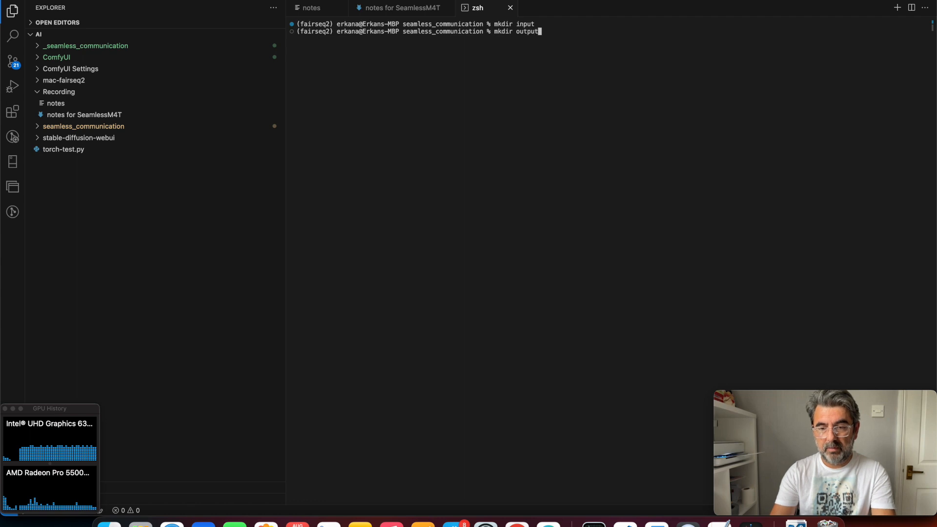
pyautogui.press('Return')
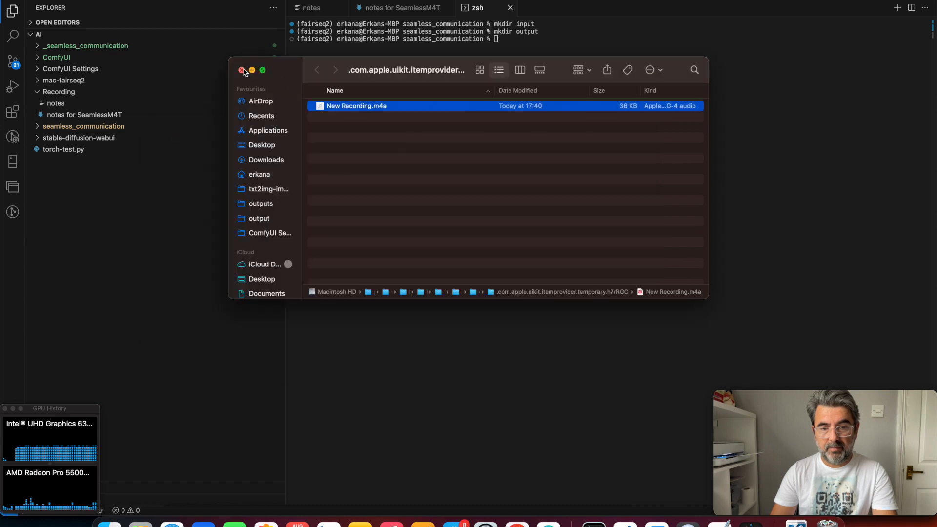
# Navigate Finder from the home folder through ai into the new input folder.
pyautogui.click(262, 116)
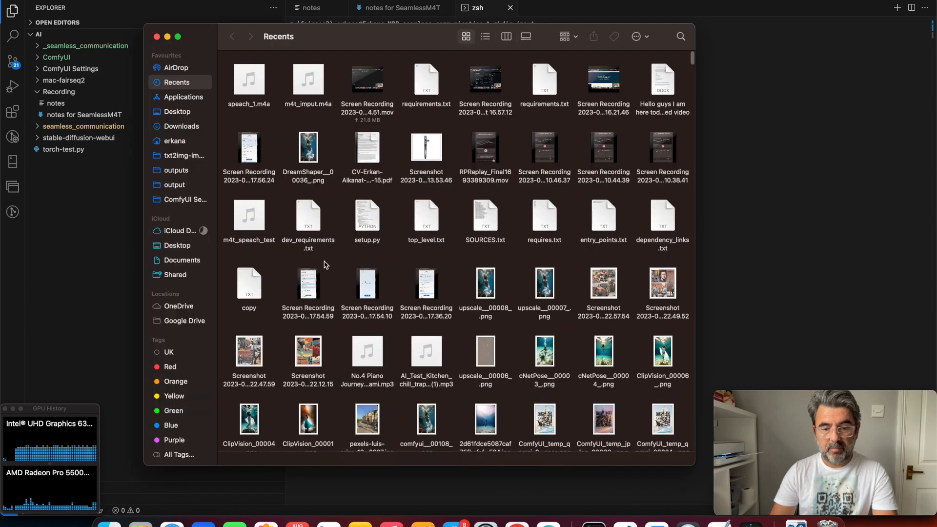
pyautogui.click(174, 140)
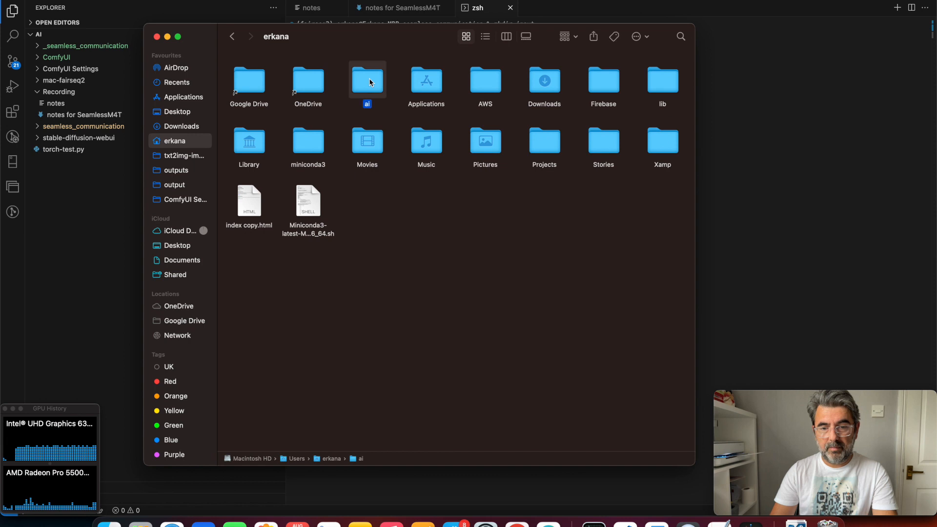
pyautogui.doubleClick(367, 79)
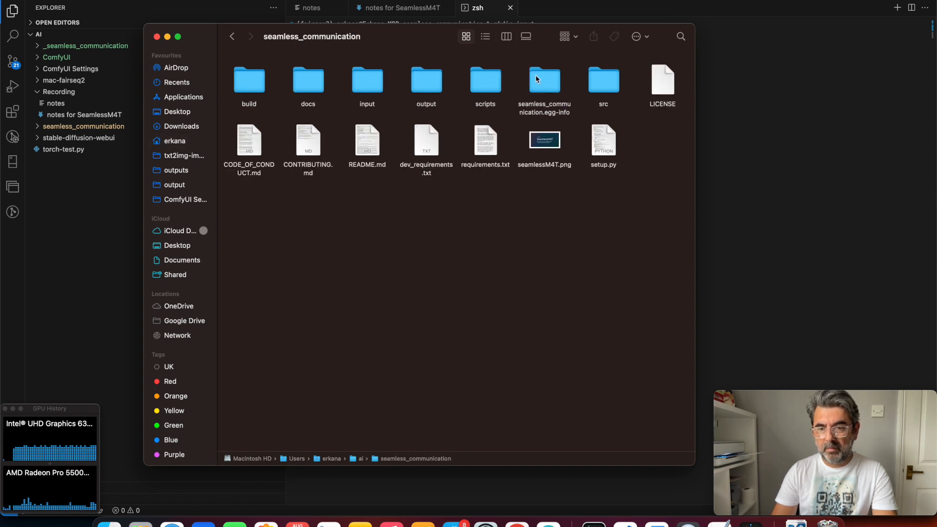
pyautogui.moveTo(427, 94)
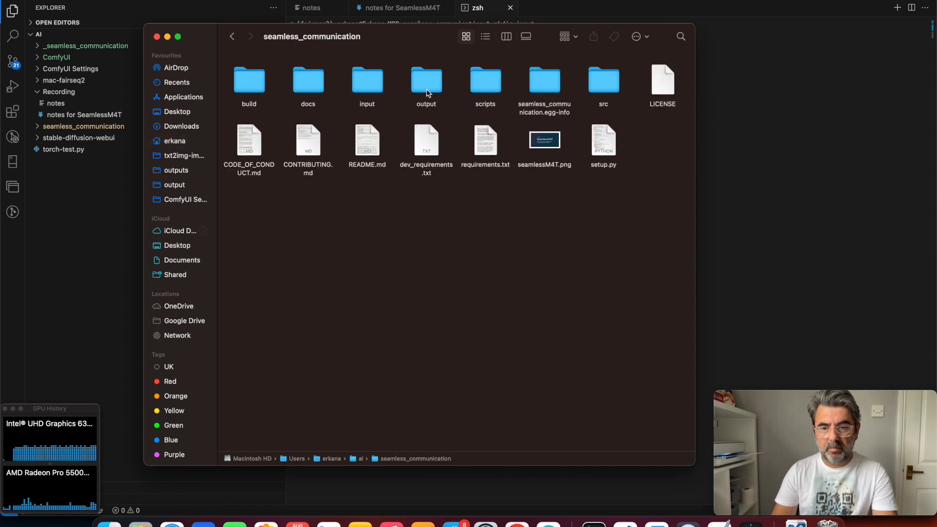
pyautogui.moveTo(381, 82)
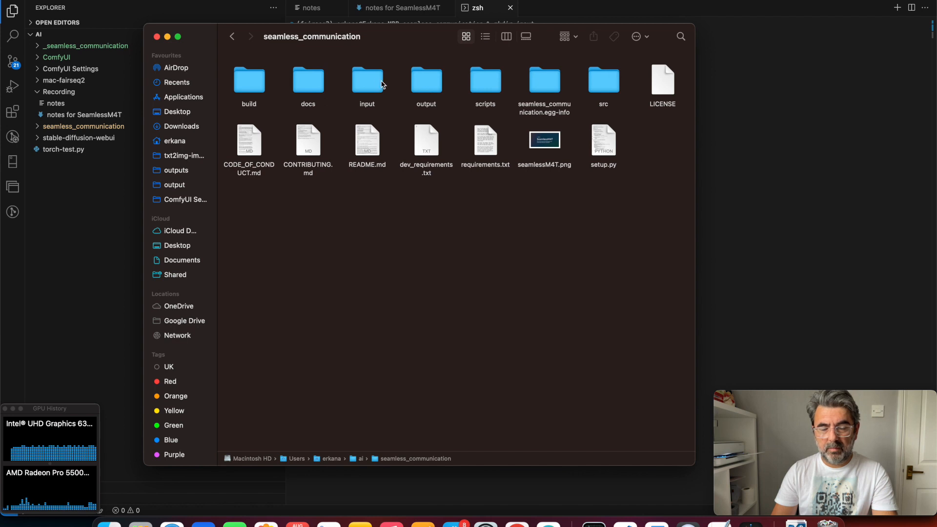
pyautogui.doubleClick(366, 80)
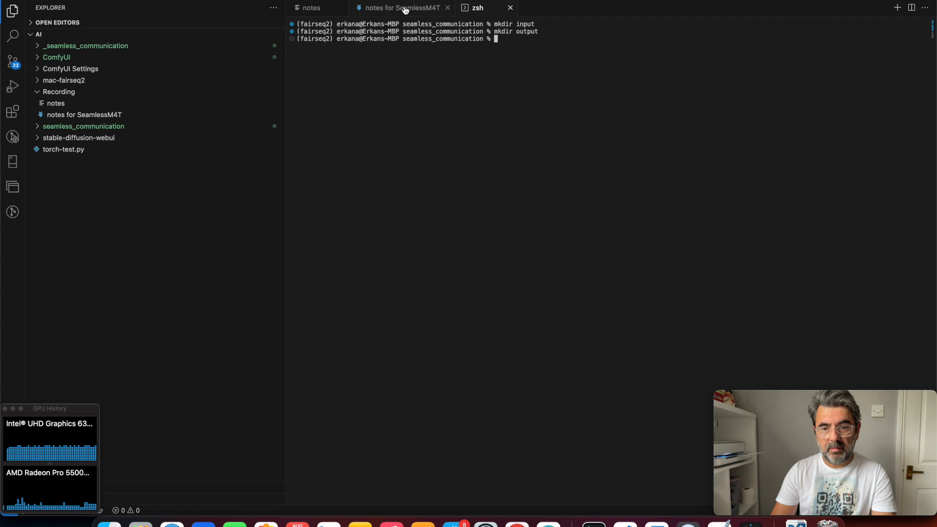
# Look up the m4t_predict line in the SeamlessM4T notes and return to the zsh terminal.
pyautogui.click(400, 8)
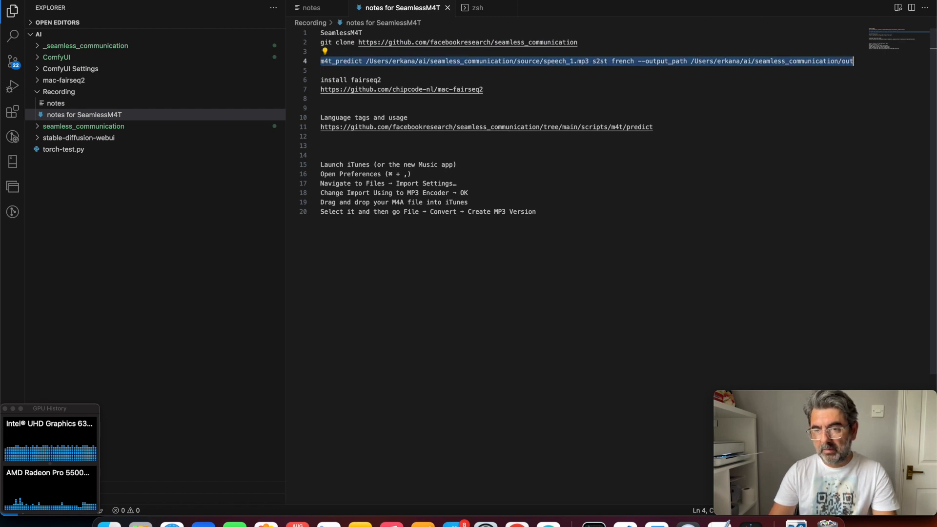
pyautogui.moveTo(543, 220)
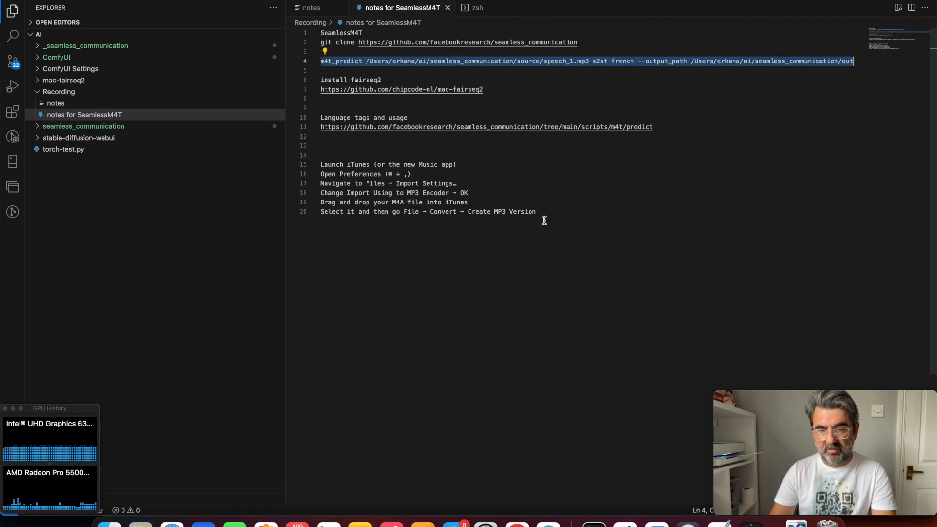
pyautogui.click(477, 8)
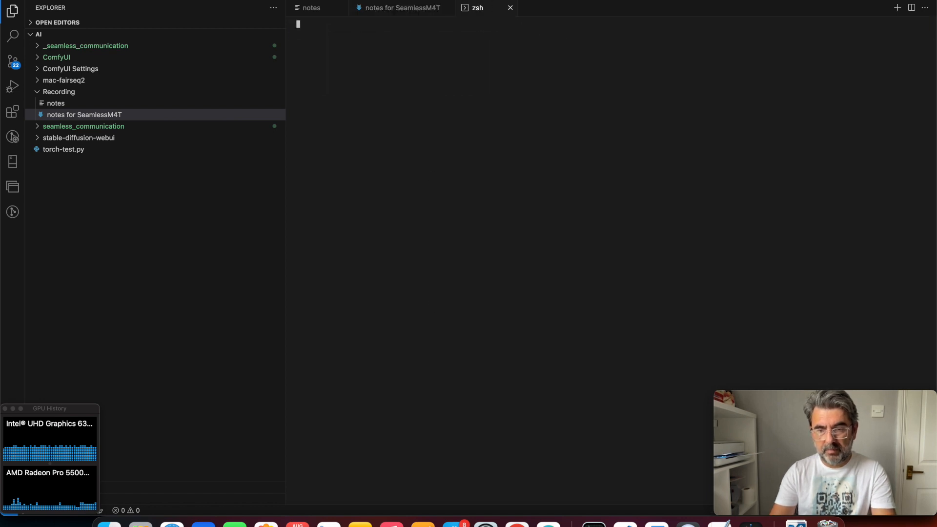
# Enter m4t_predict for speech_1.mp3 with s2st mode, removing the word french as target.
pyautogui.write('m4t_predict /Users/erkana/ai/seamless_communication/source/speech_1.mp3 s2st french --output_path /Users/erkana/ai/seamless_communication/out')
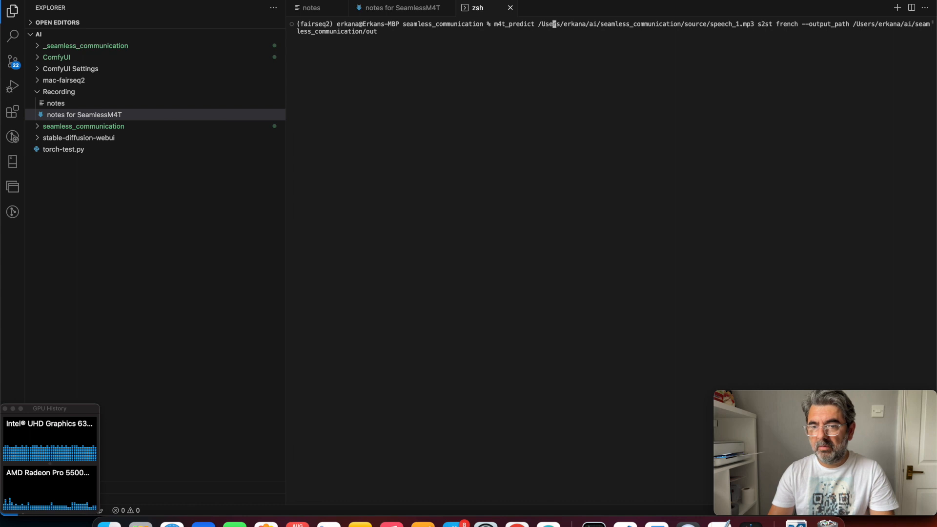
pyautogui.moveTo(641, 23)
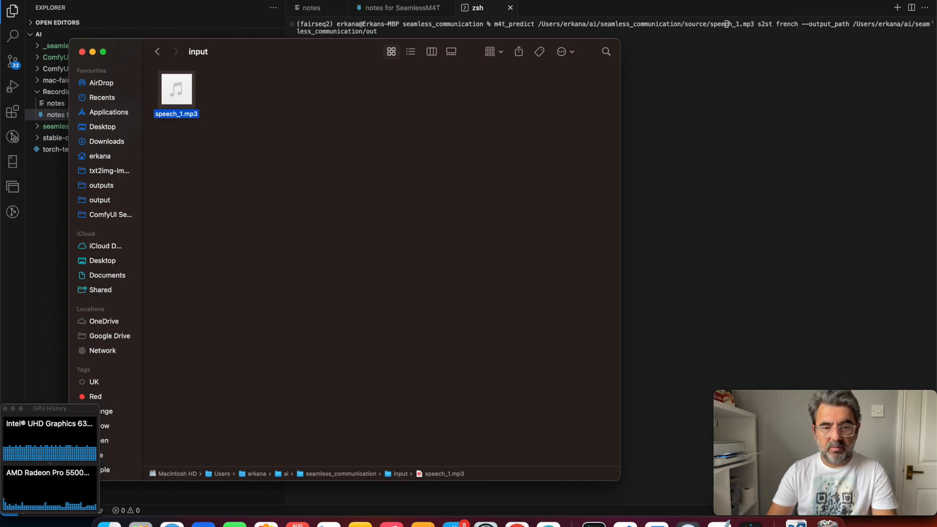
pyautogui.moveTo(712, 85)
pyautogui.write('in')
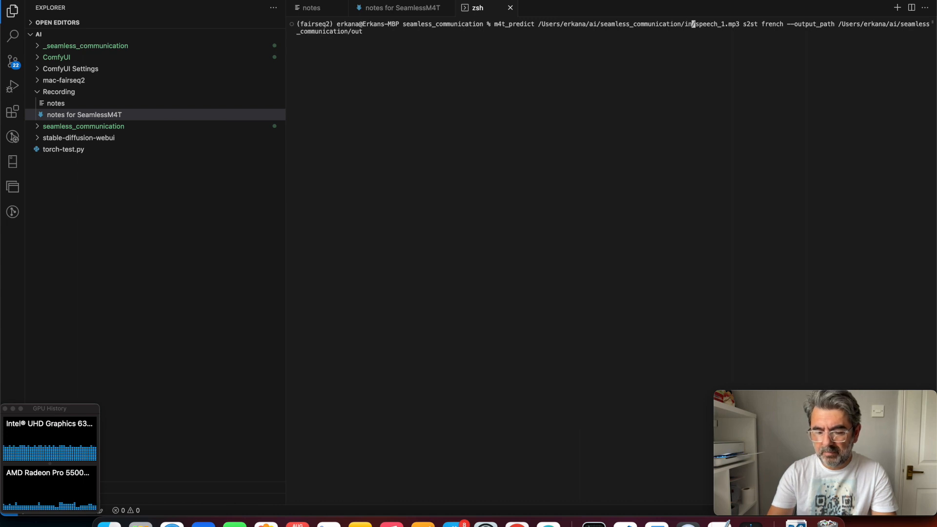
pyautogui.moveTo(718, 24)
pyautogui.write('put/')
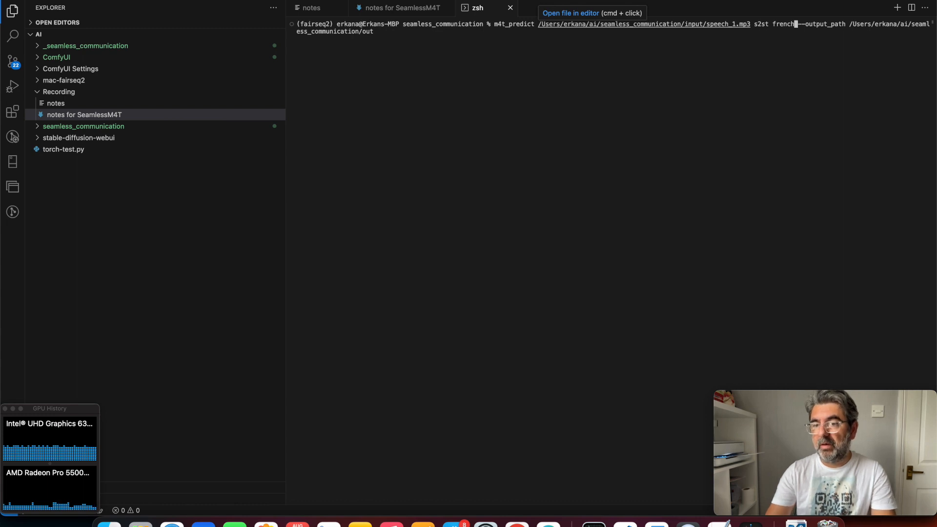
pyautogui.press('Backspace')
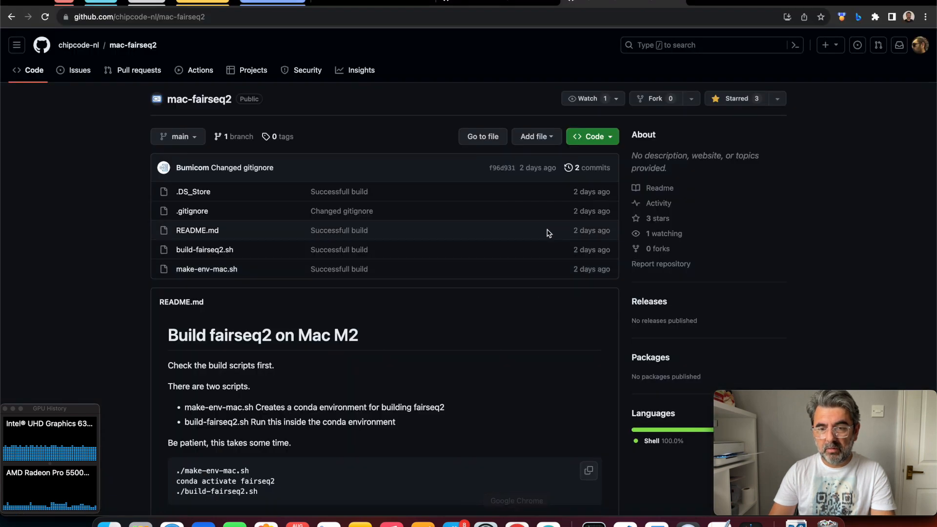
pyautogui.moveTo(624, 525)
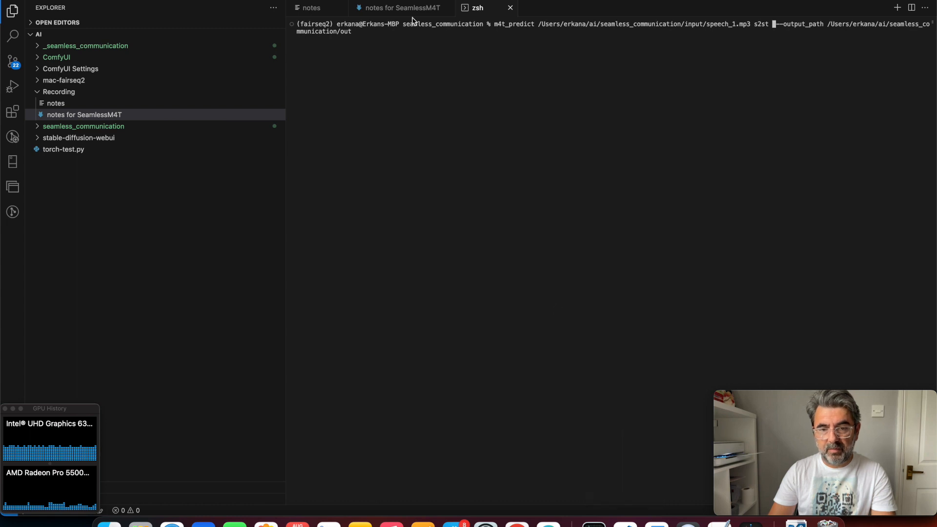
# Search the SeamlessM4T predict README for French and select its language code fra.
pyautogui.click(399, 8)
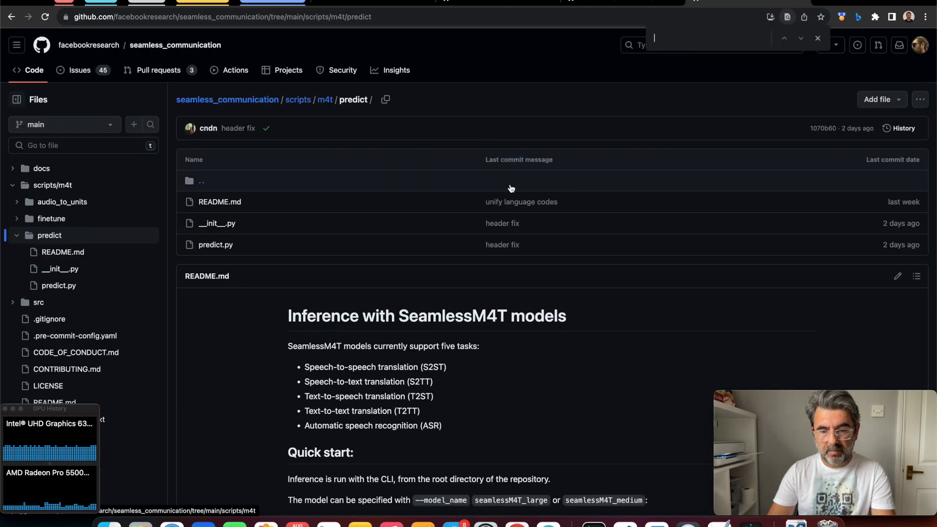
pyautogui.moveTo(595, 266)
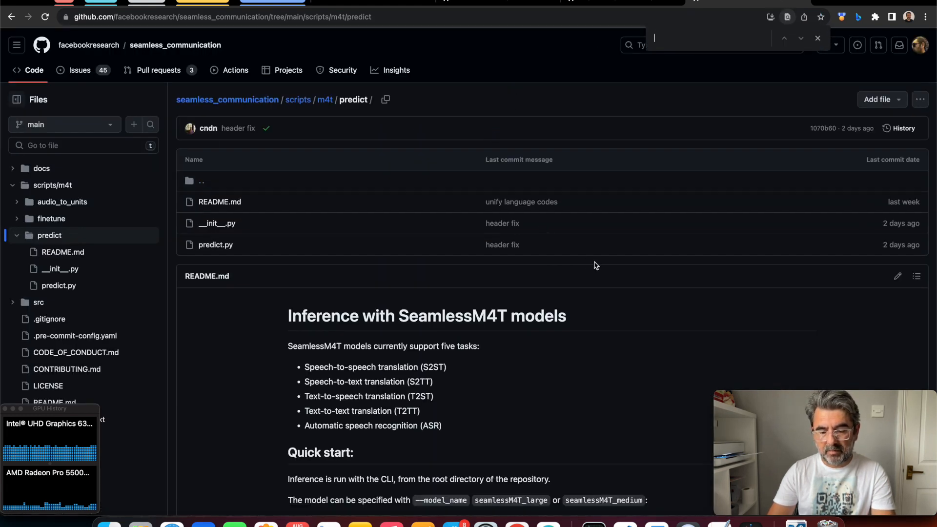
pyautogui.write('france')
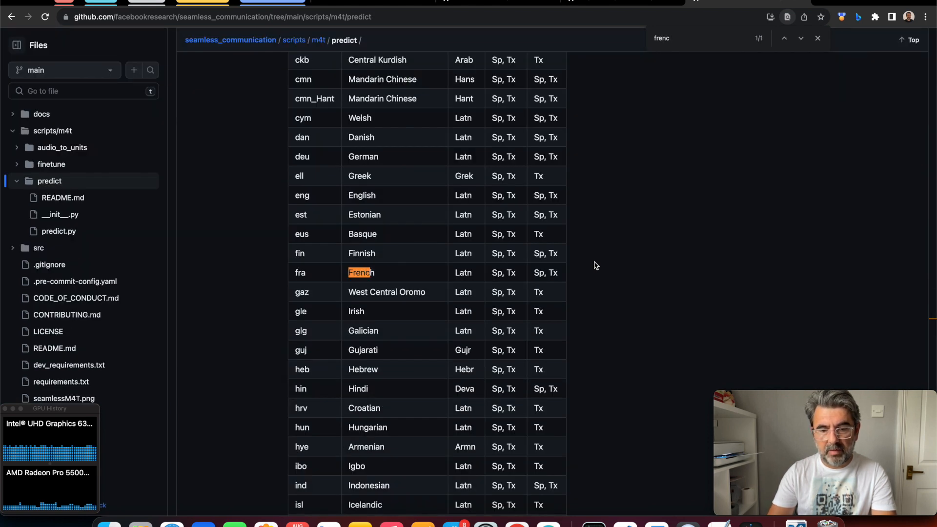
pyautogui.click(360, 272)
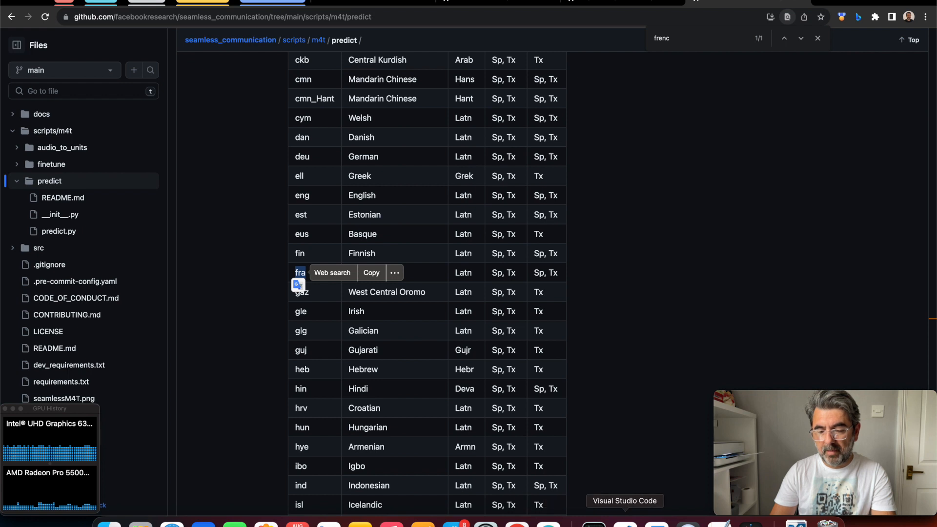
# Add fra as the target language after s2st in the terminal's m4t_predict command.
pyautogui.click(624, 525)
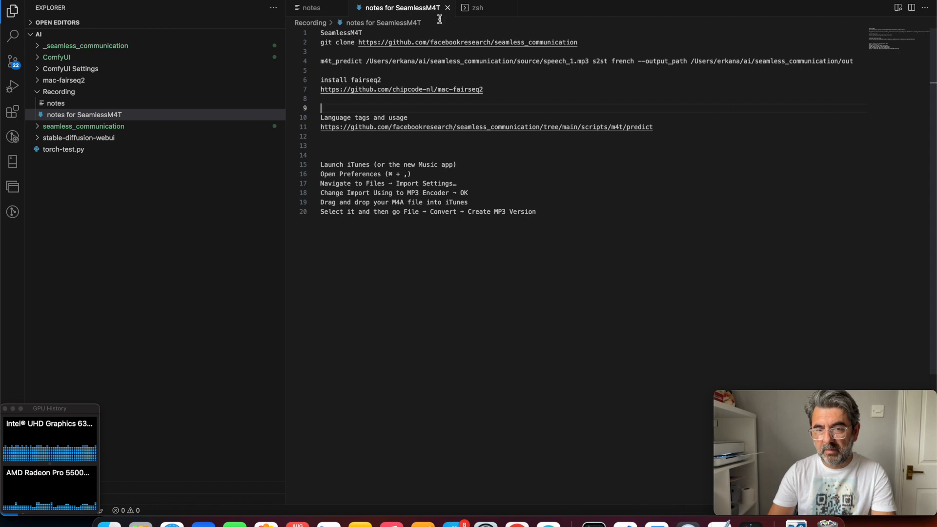
pyautogui.click(477, 8)
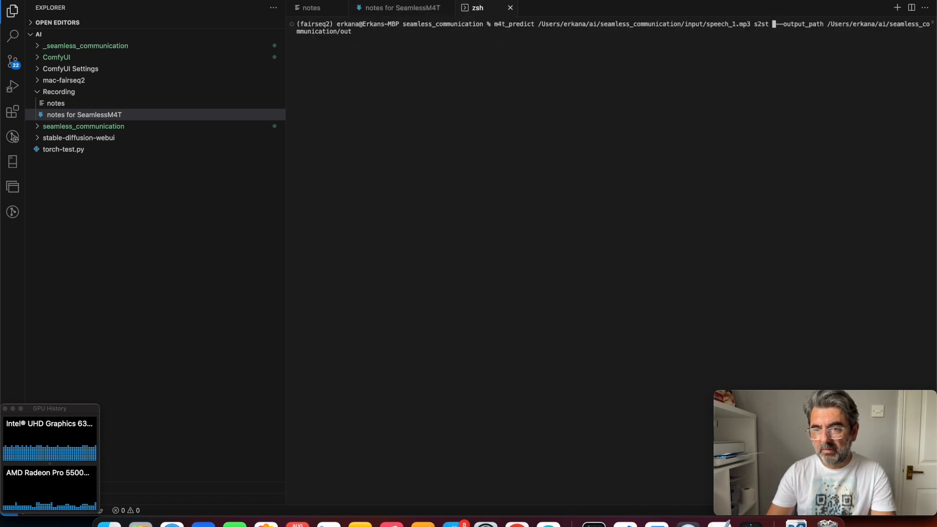
pyautogui.write('fra')
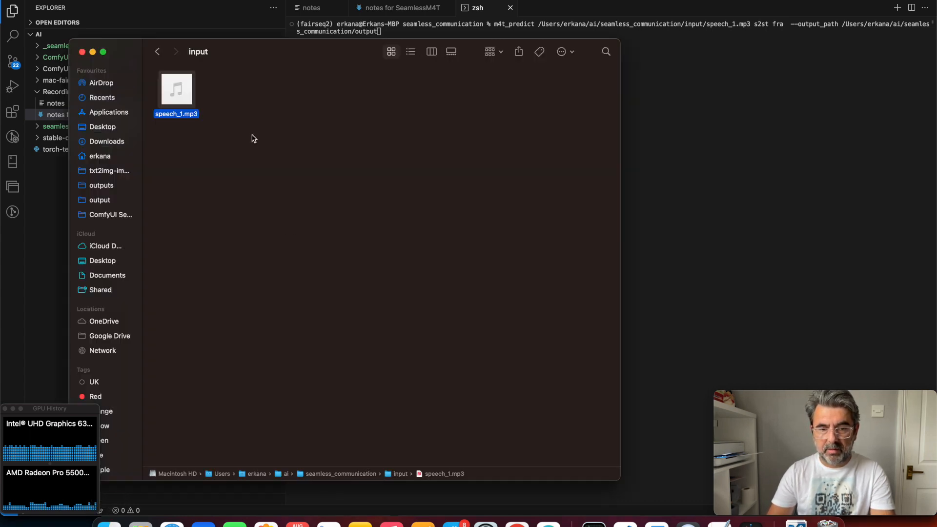
pyautogui.click(157, 52)
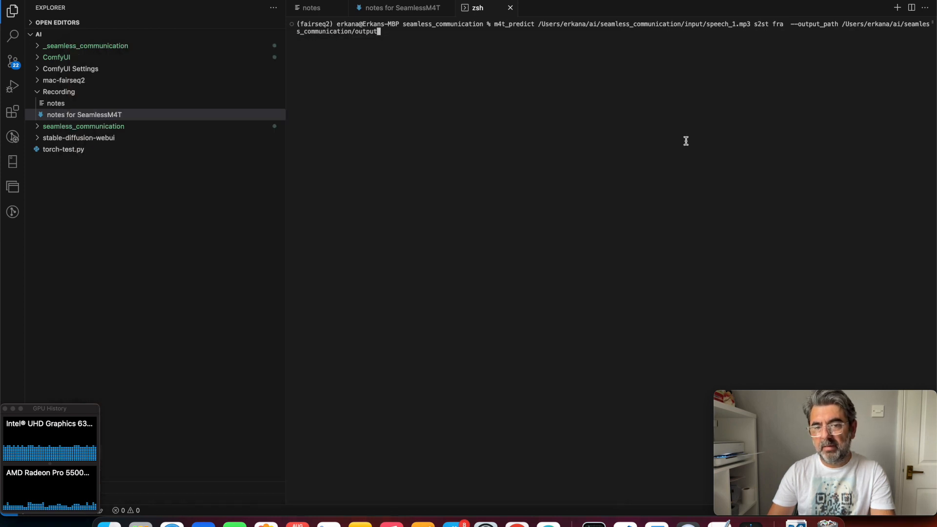
pyautogui.moveTo(540, 87)
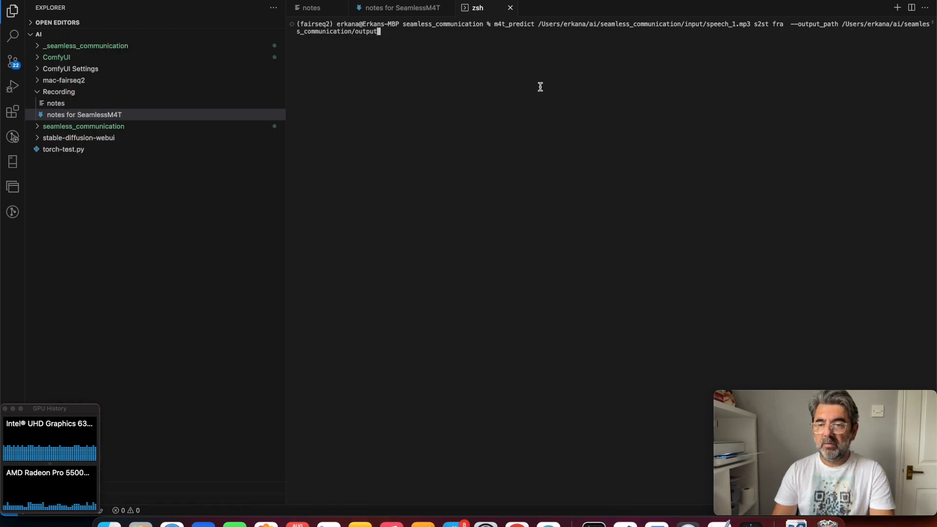
pyautogui.moveTo(791, 23)
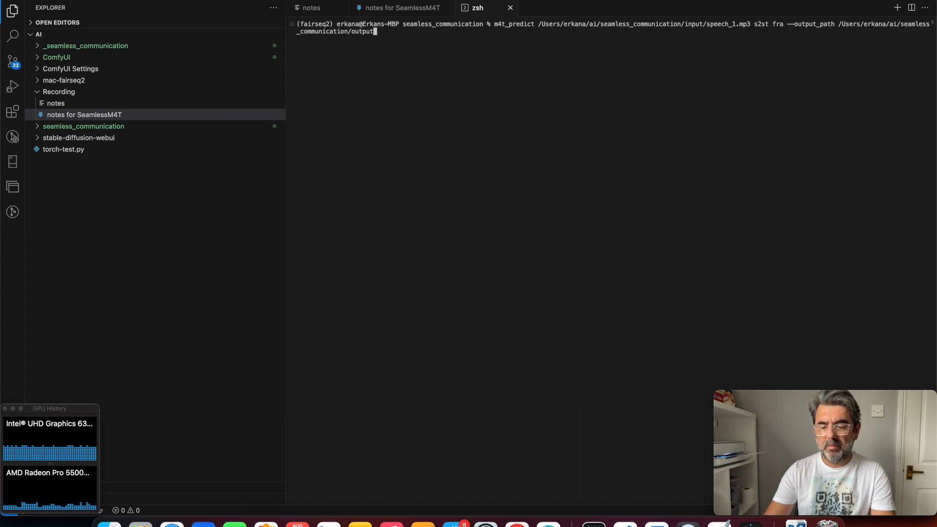
# Run conda deactivate, conda activate fairseq2, then rerun m4t_predict, hitting a libsndfile error.
pyautogui.press('Return')
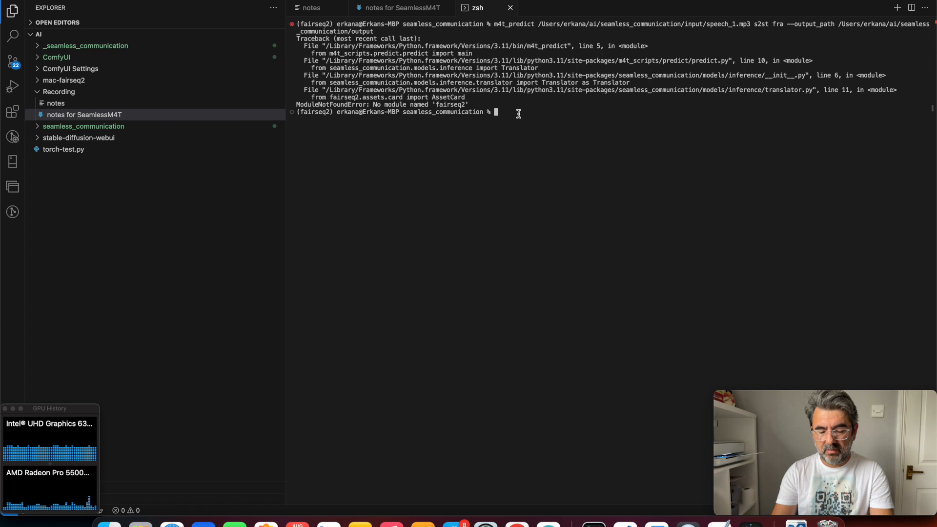
pyautogui.write('conda')
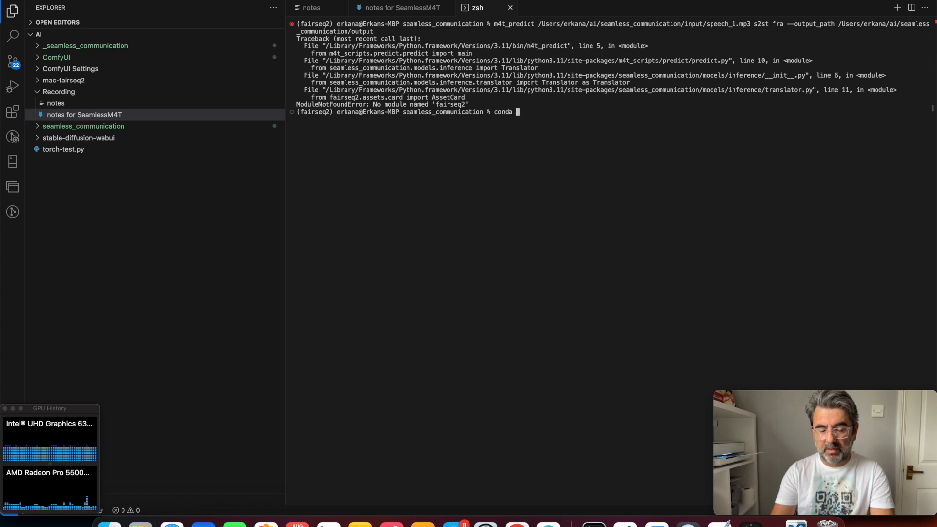
pyautogui.write('deactivate')
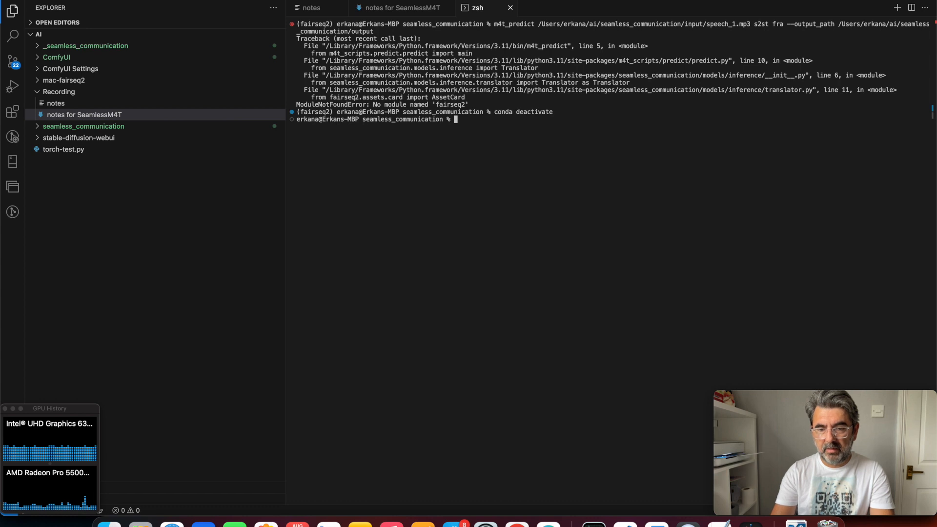
pyautogui.write('conda a')
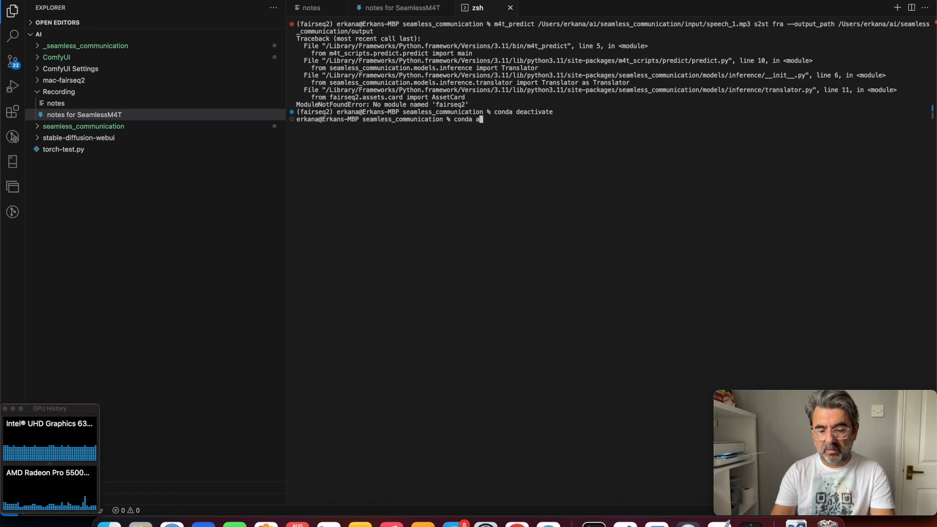
pyautogui.write('ctivate')
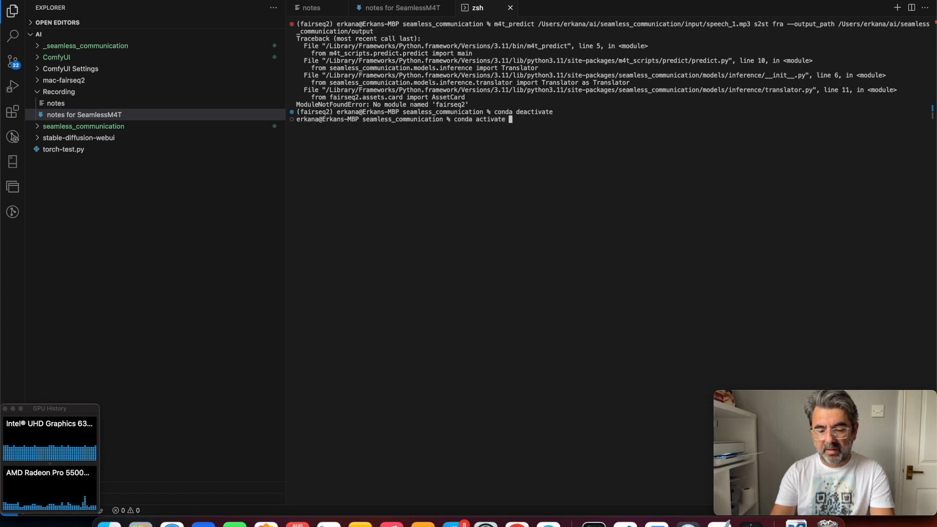
pyautogui.write('fairse')
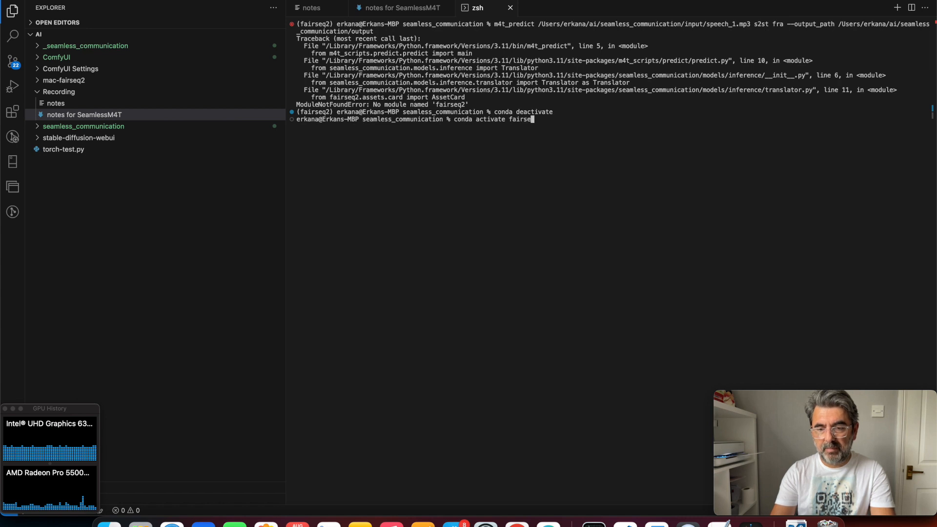
pyautogui.press('Return')
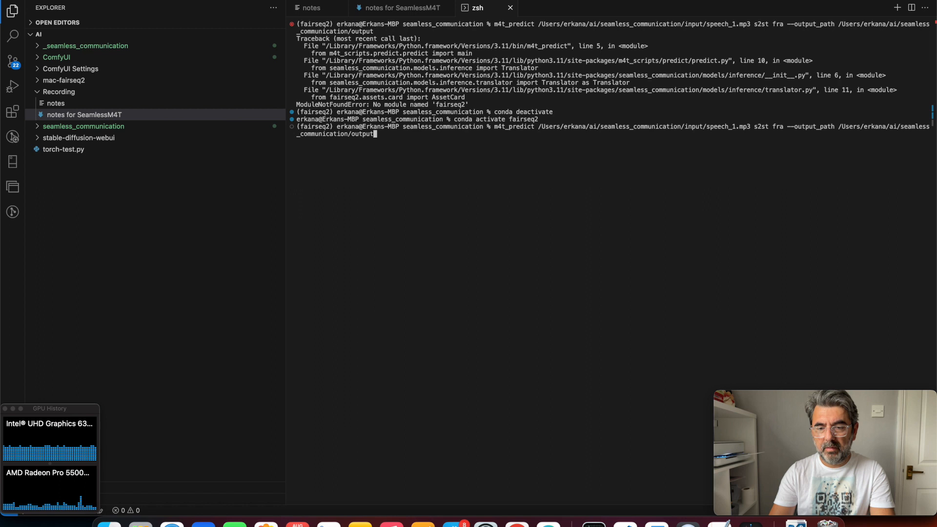
pyautogui.press('Return')
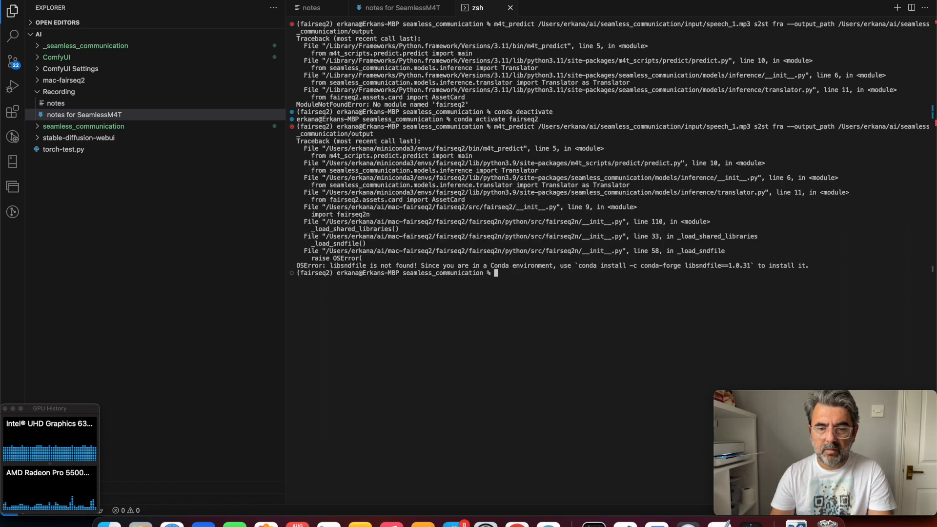
pyautogui.moveTo(715, 282)
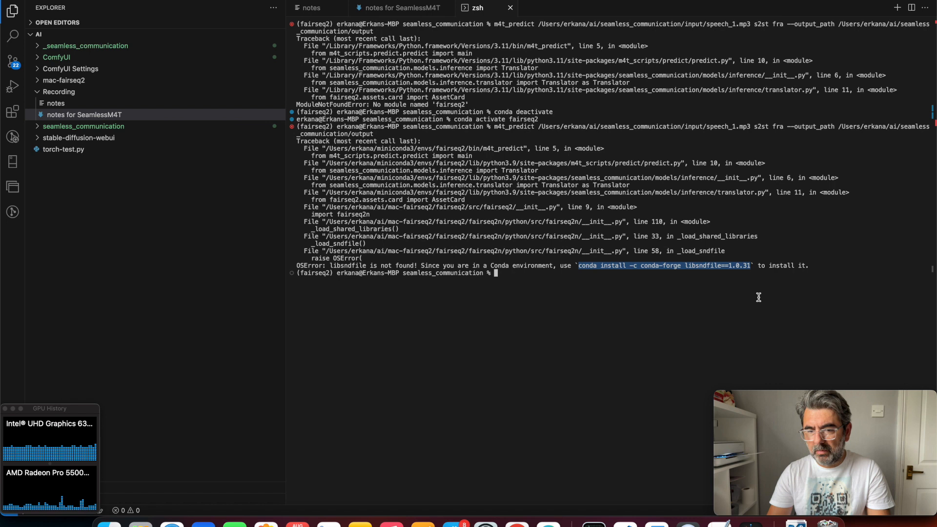
pyautogui.moveTo(547, 276)
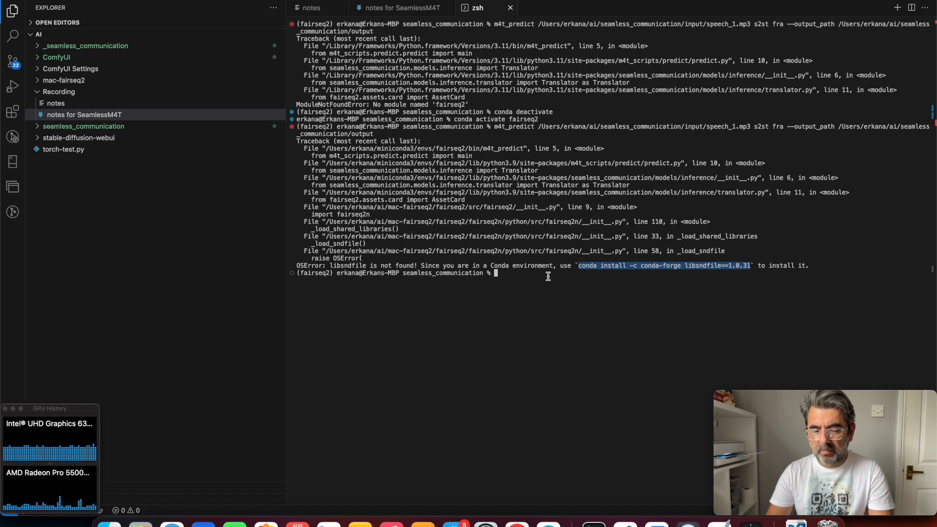
# Run conda install -c conda-forge libsndfile==1.0.31 and confirm with y.
pyautogui.write('conda install -c conda-forge libsndfile==1.0.31')
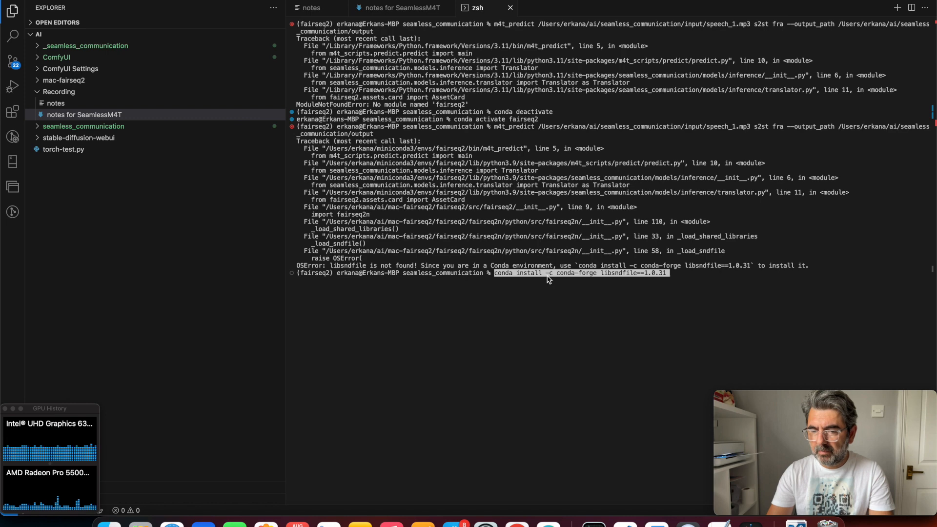
pyautogui.press('Return')
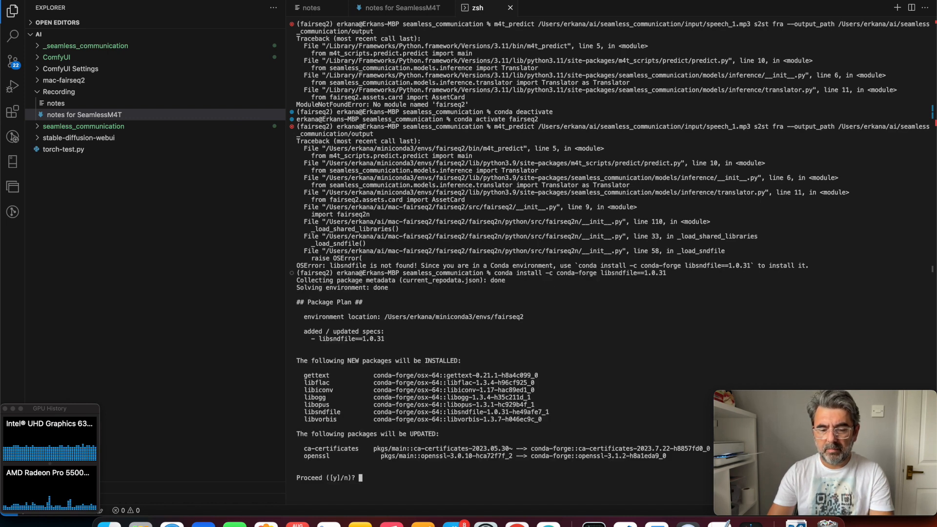
pyautogui.moveTo(476, 341)
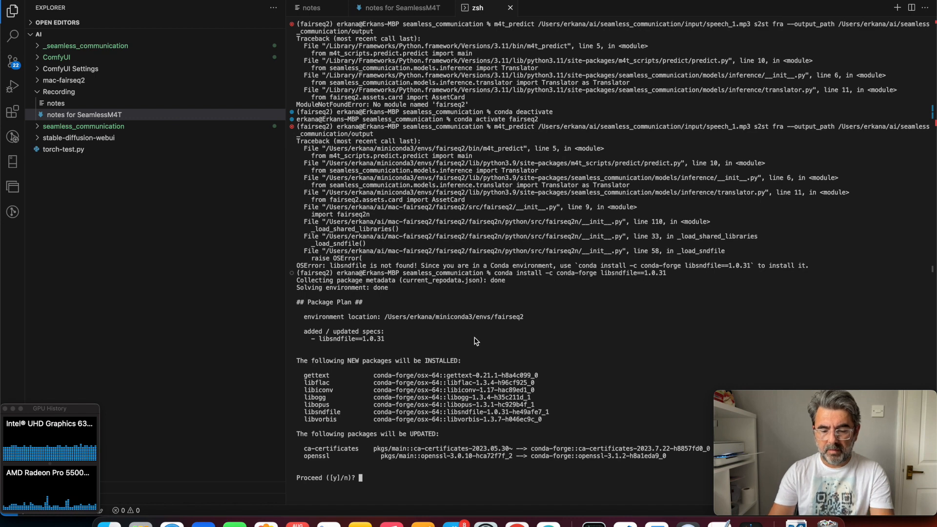
pyautogui.write('y')
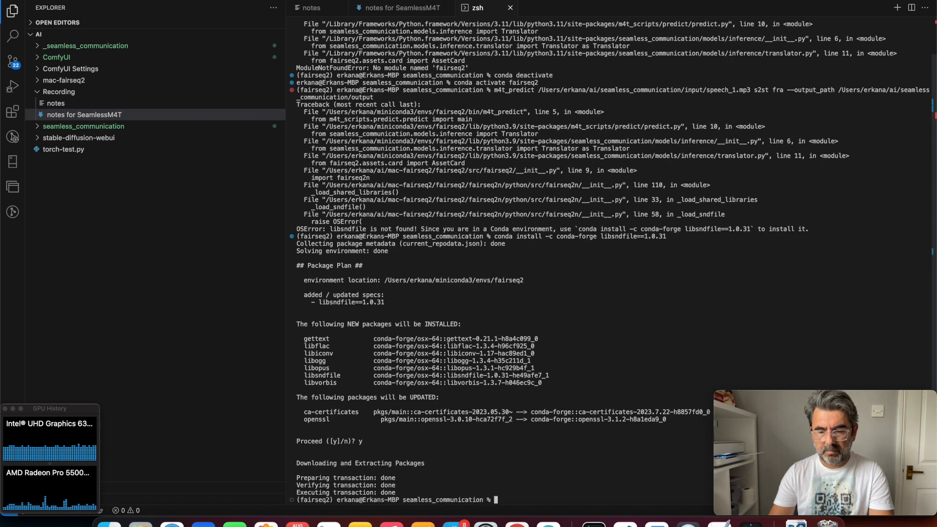
pyautogui.write('clear')
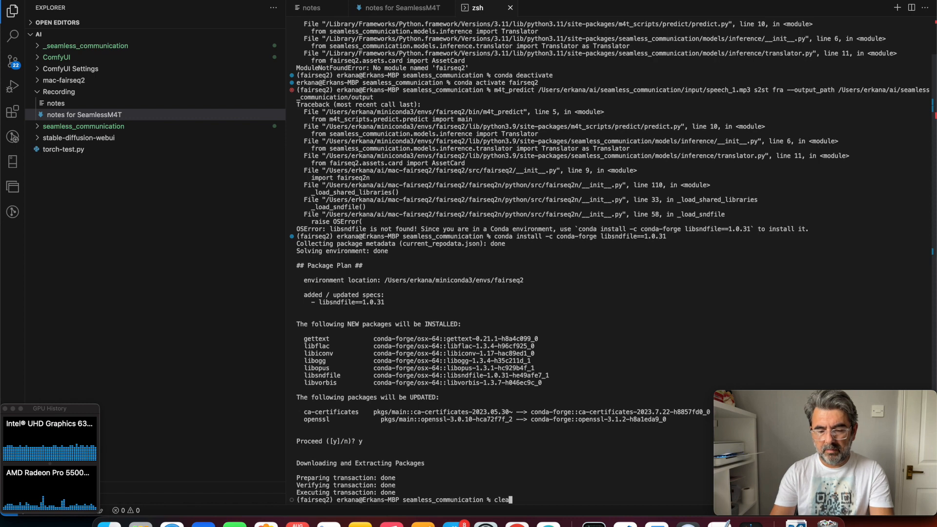
# Clear the terminal and rerun the libsndfile conda-forge install command.
pyautogui.press('Return')
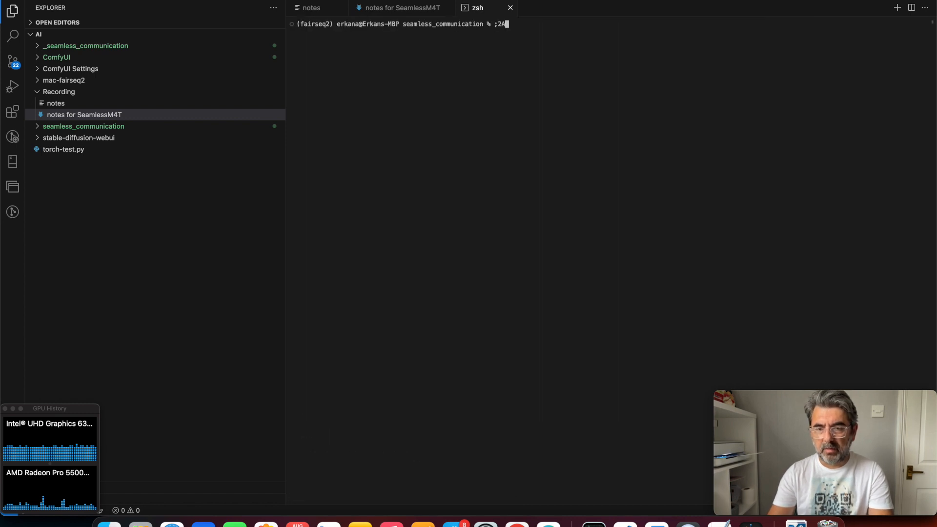
pyautogui.write('conda install -c conda-forge libsndfile==1.0.31')
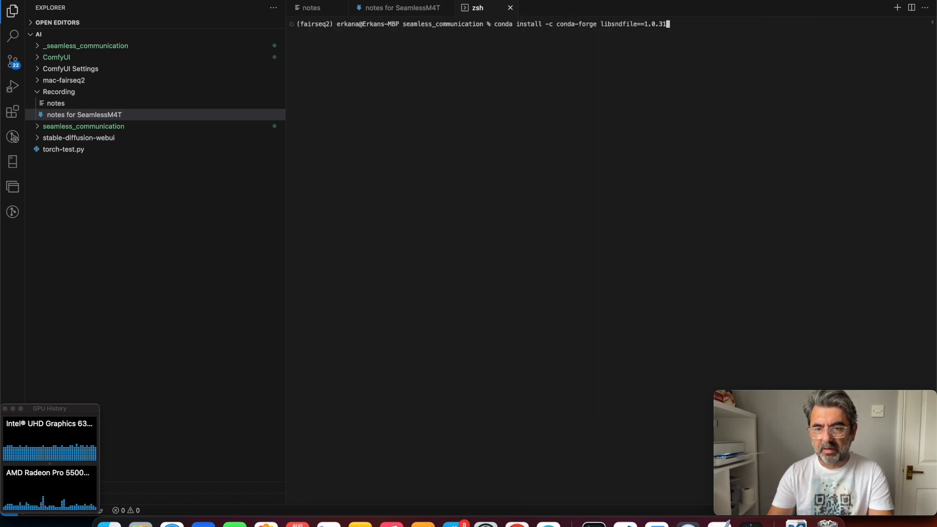
pyautogui.press('Return')
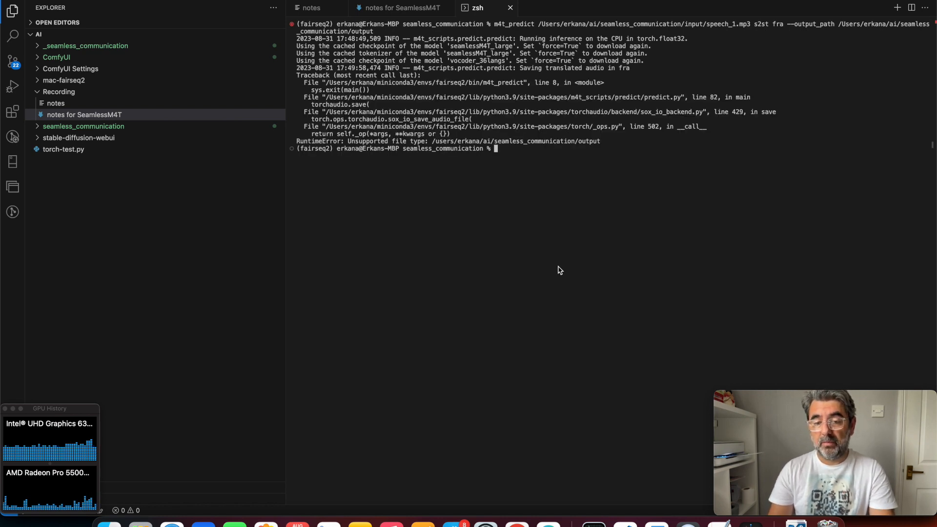
pyautogui.moveTo(321, 148)
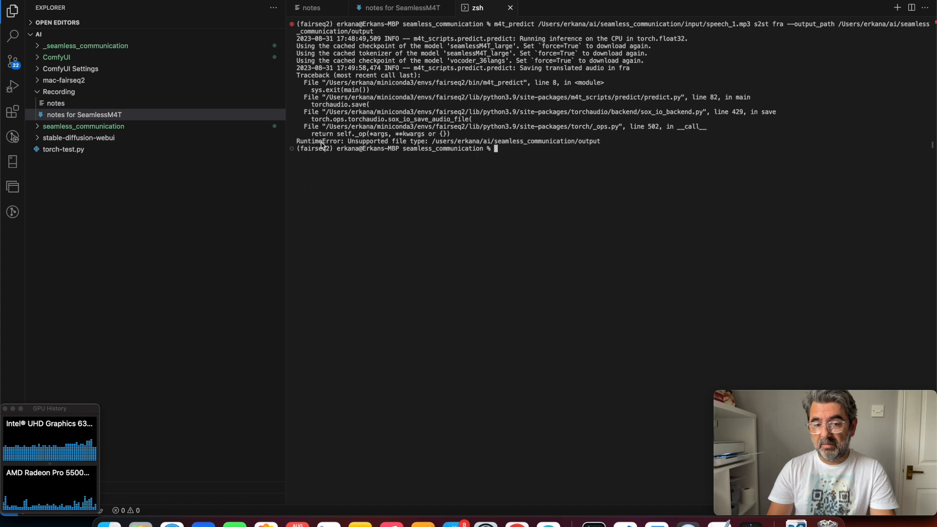
pyautogui.moveTo(448, 137)
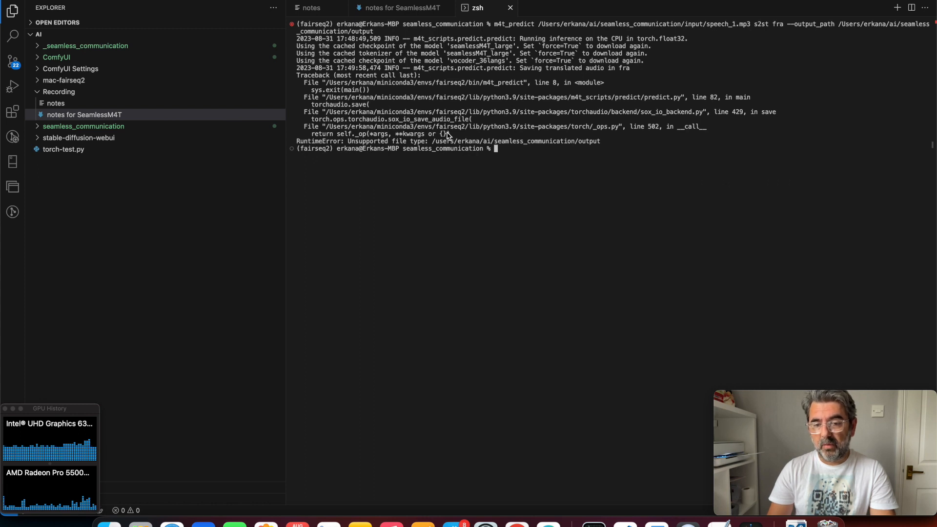
pyautogui.moveTo(595, 147)
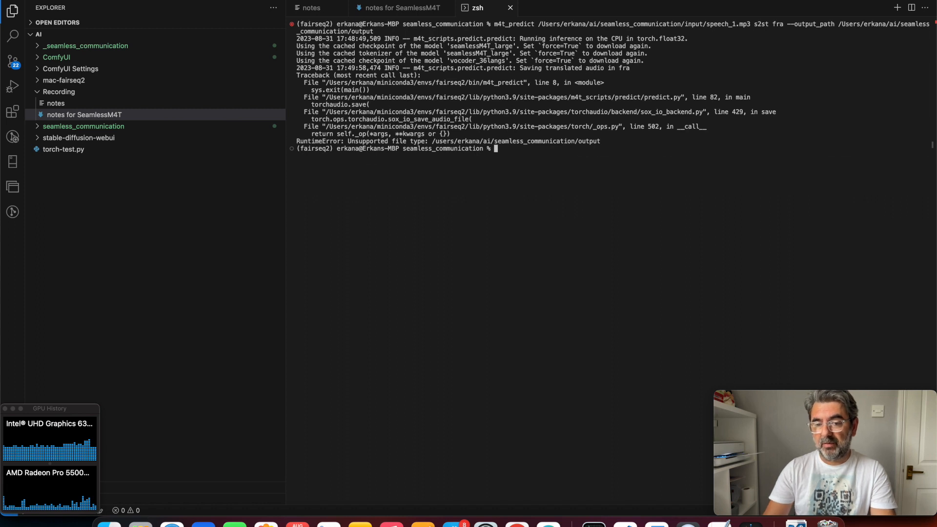
# Recall m4t_predict, set --output_path to output/french.mp3 and run it, printing the French text.
pyautogui.press('Up')
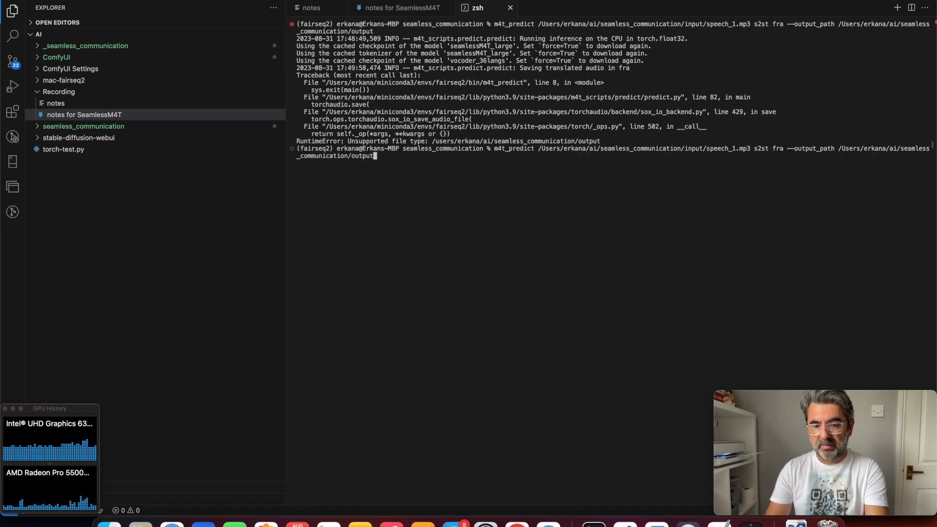
pyautogui.write('spe')
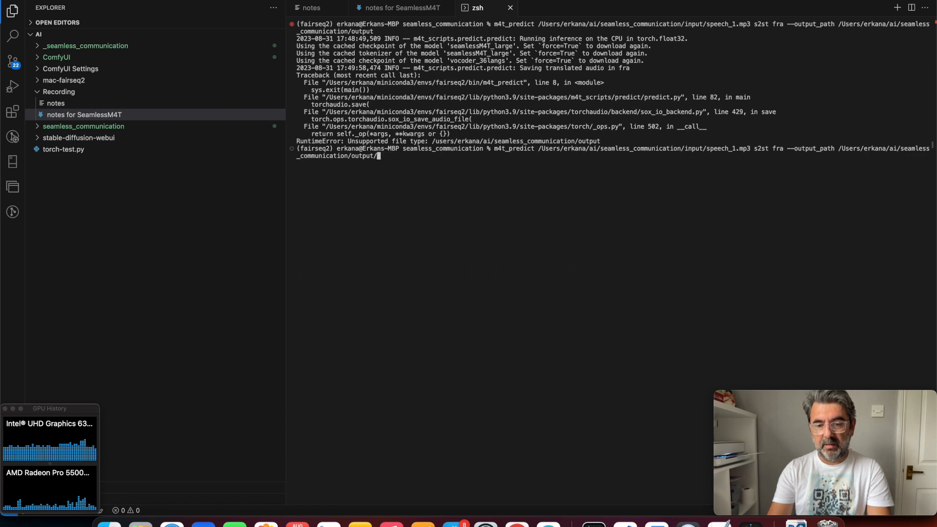
pyautogui.write('frenc')
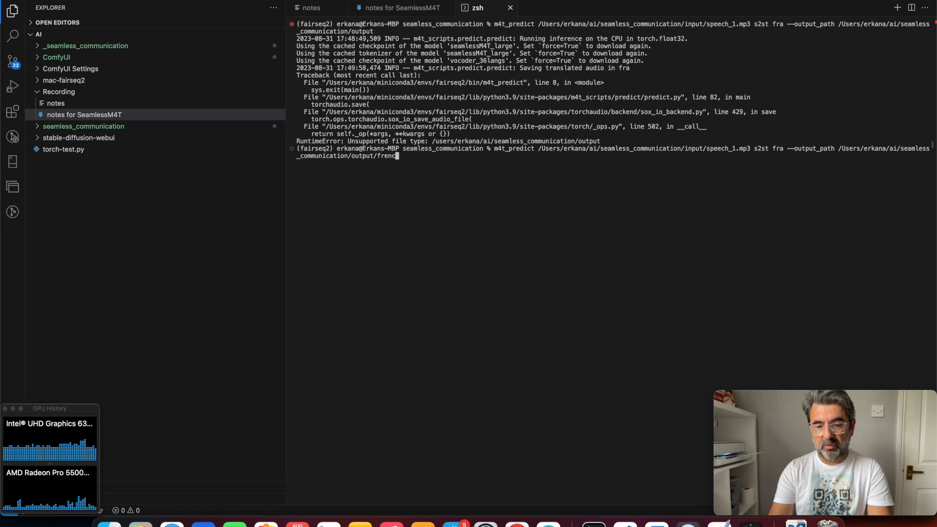
pyautogui.write('h_')
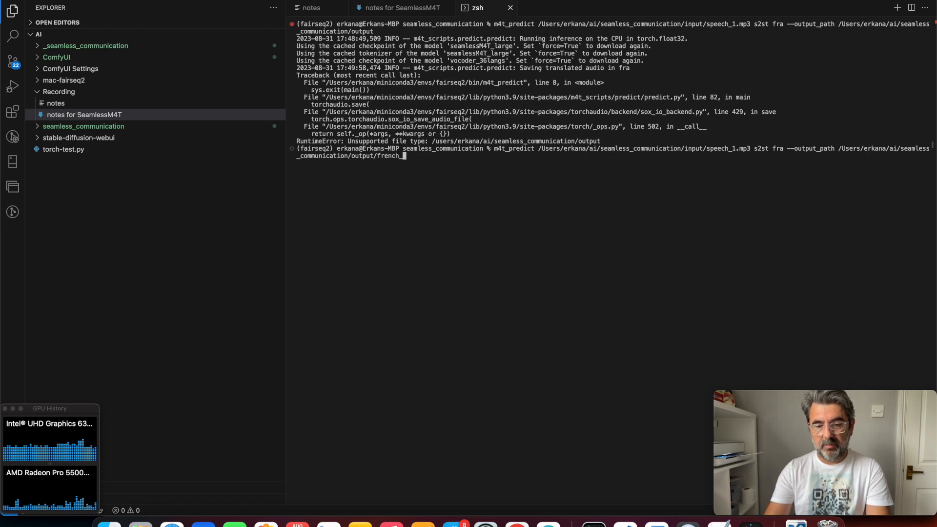
pyautogui.write('.mp3')
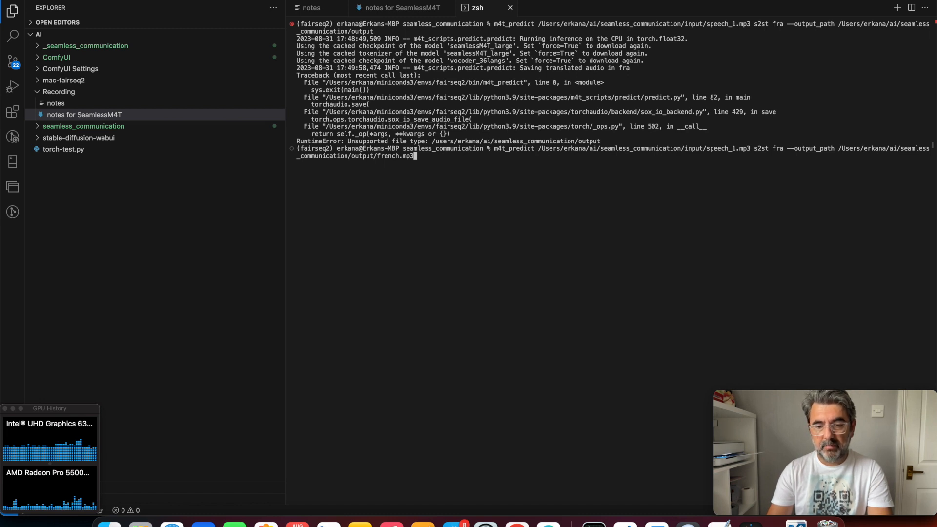
pyautogui.press('Return')
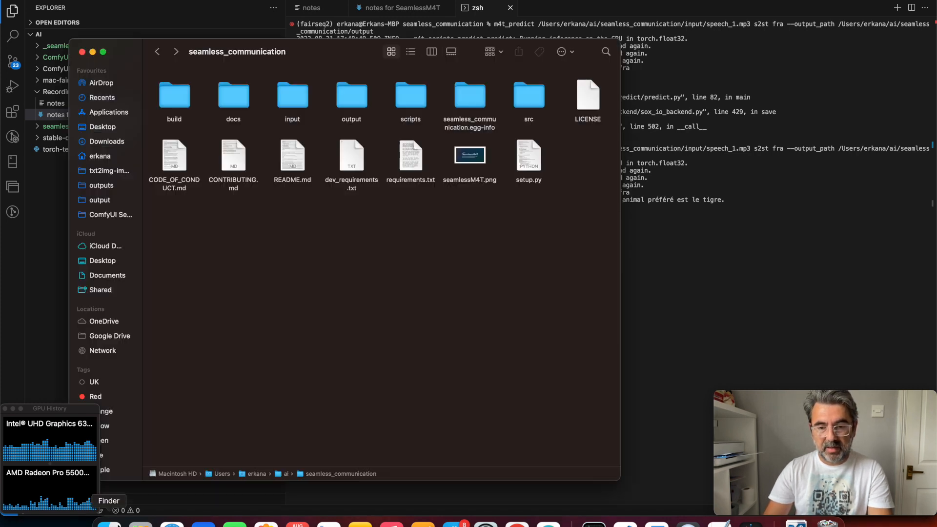
# Verify french.mp3 is present in the output folder, then close the Finder window.
pyautogui.doubleClick(351, 96)
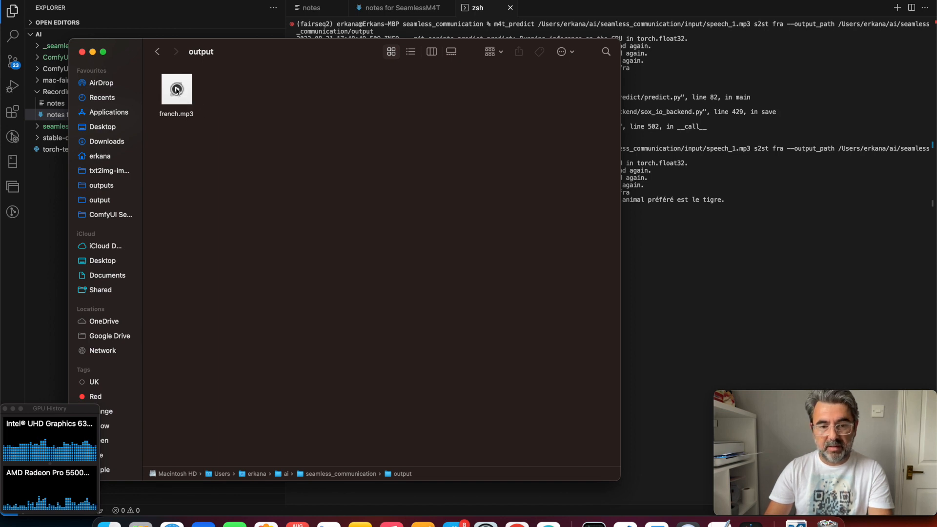
pyautogui.click(177, 90)
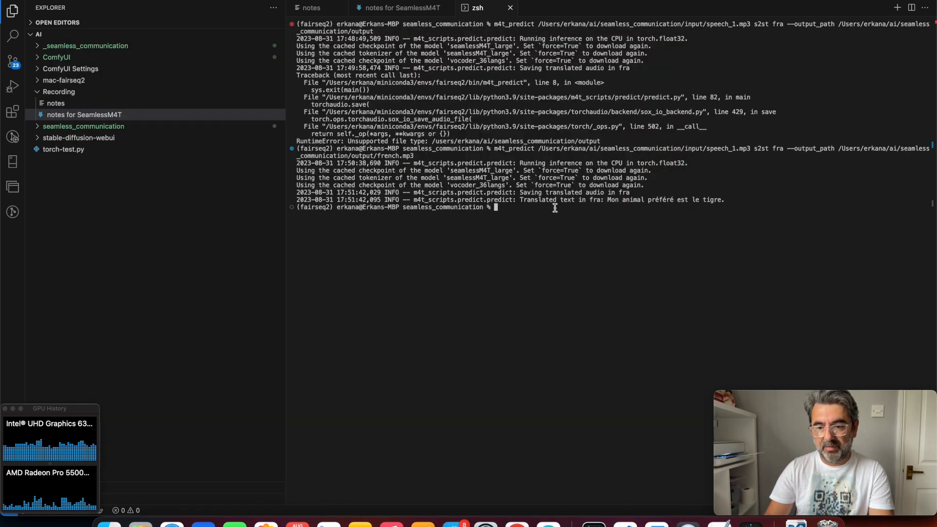
pyautogui.moveTo(733, 206)
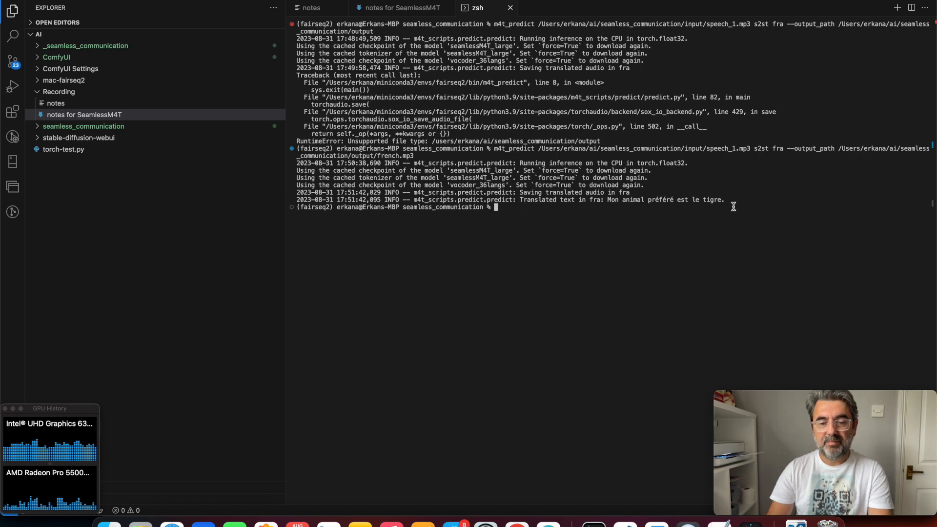
pyautogui.moveTo(127, 497)
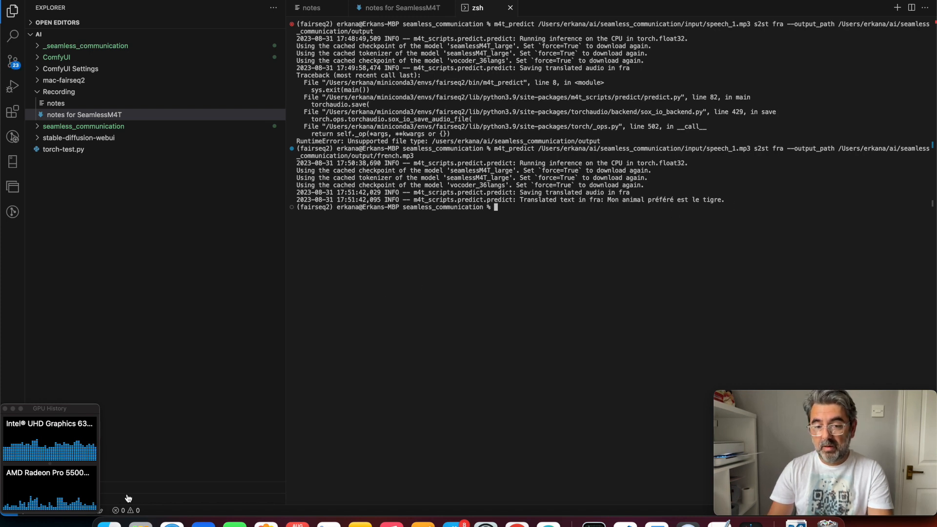